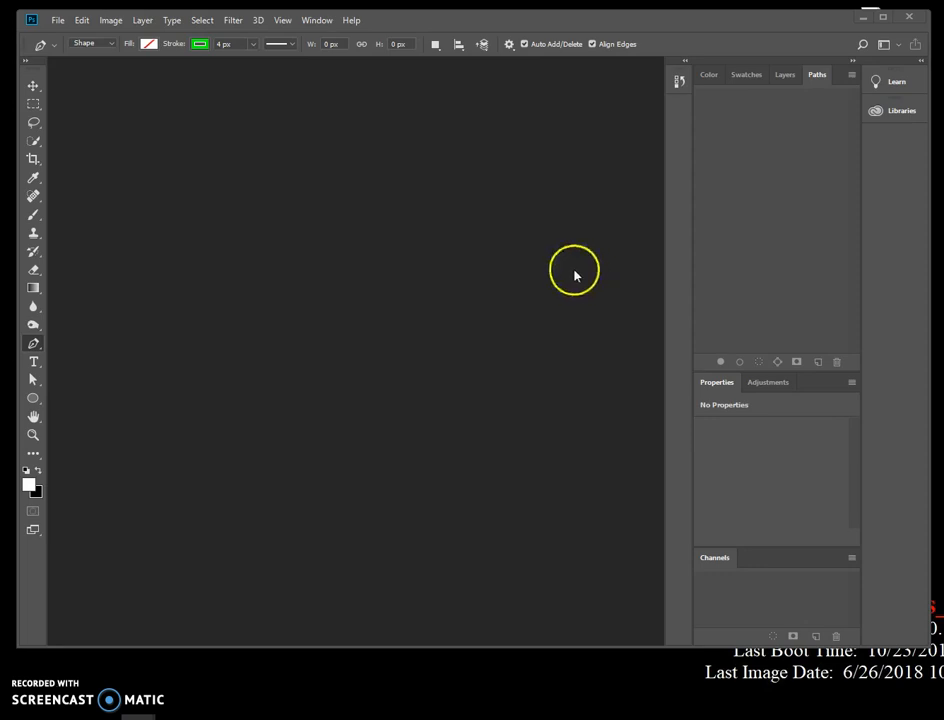
mouse_move(265, 57)
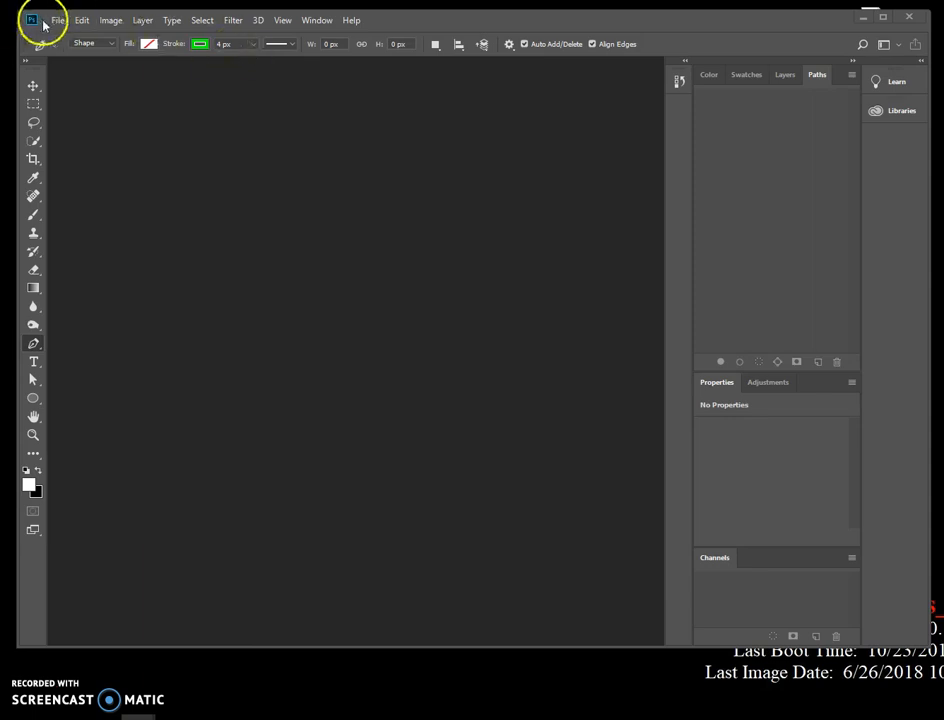
Step: Open the File menu to reach the Browse in Bridge command
left_click(57, 20)
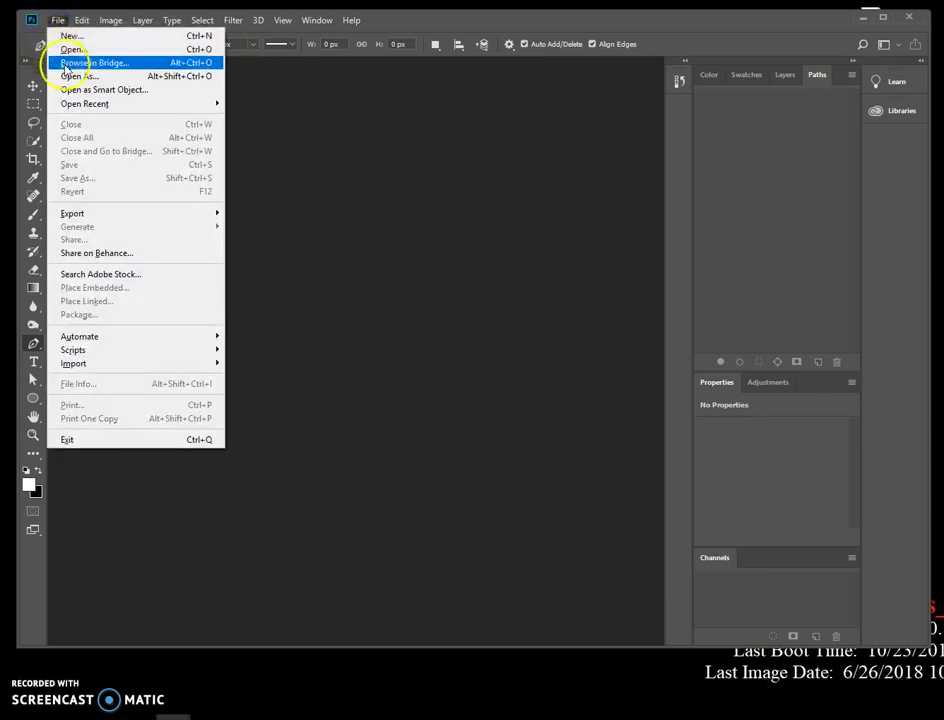
Step: Launch Bridge, browse STUDENTS > Computer graphics > Lesson Files > Lesson08, and select 08Start.psd
left_click(94, 62)
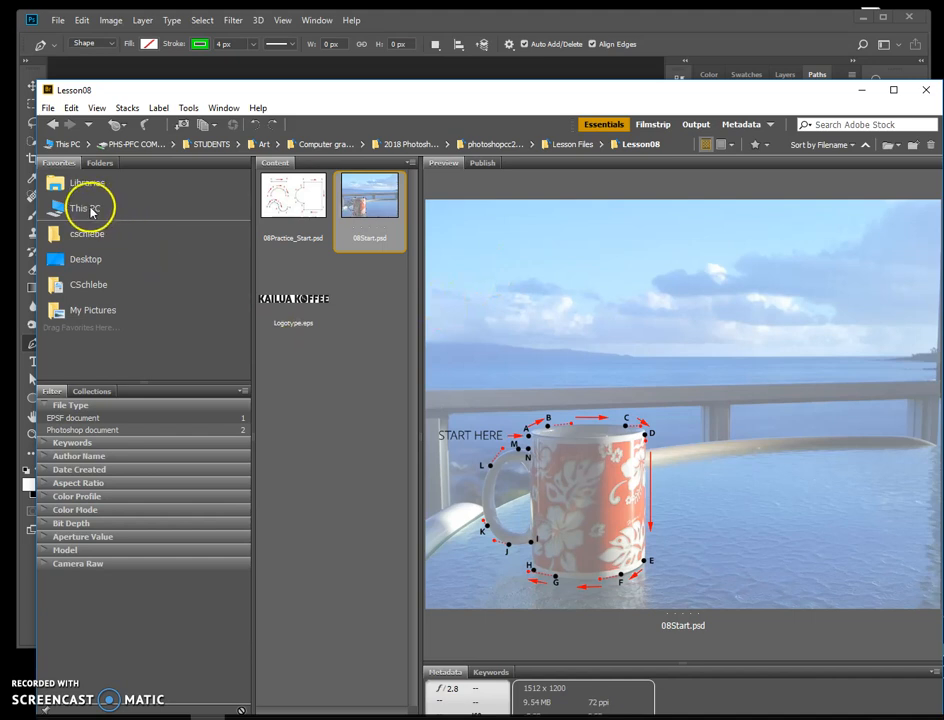
left_click(84, 208)
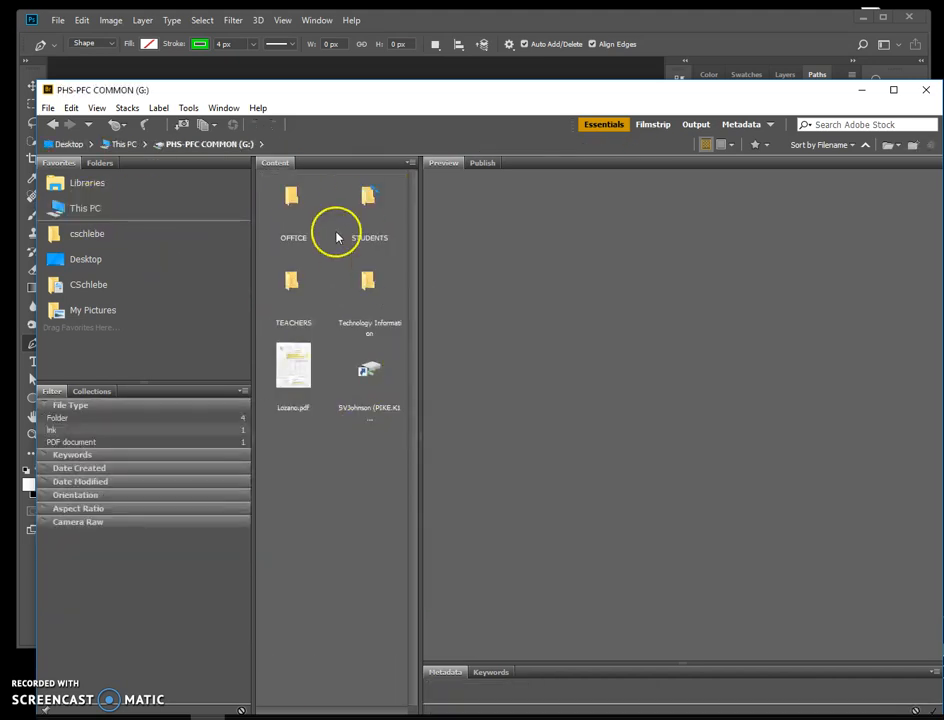
double_click(369, 197)
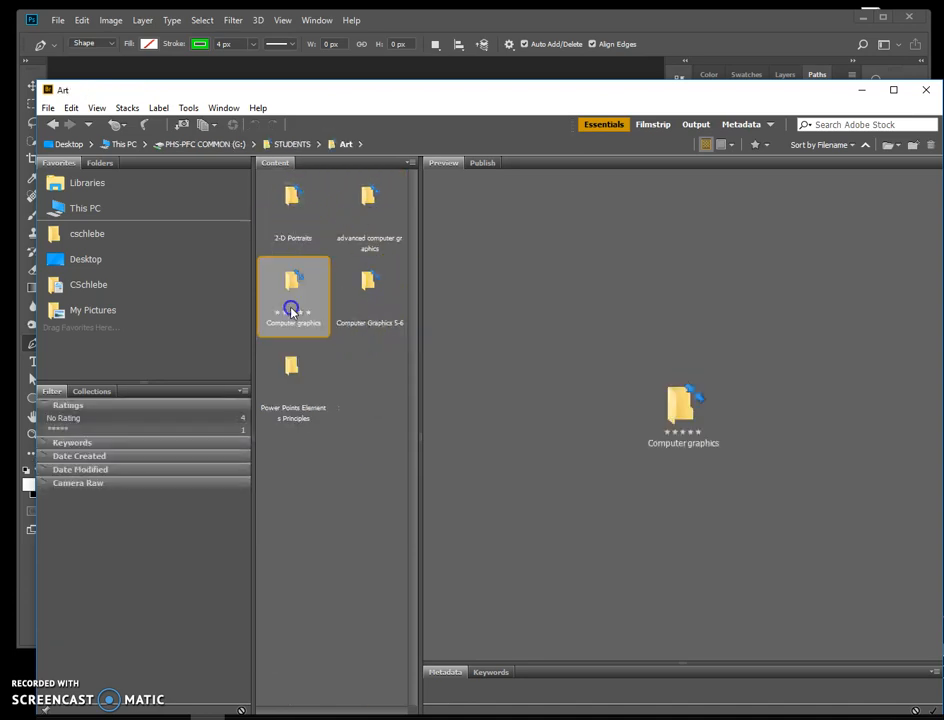
double_click(293, 290)
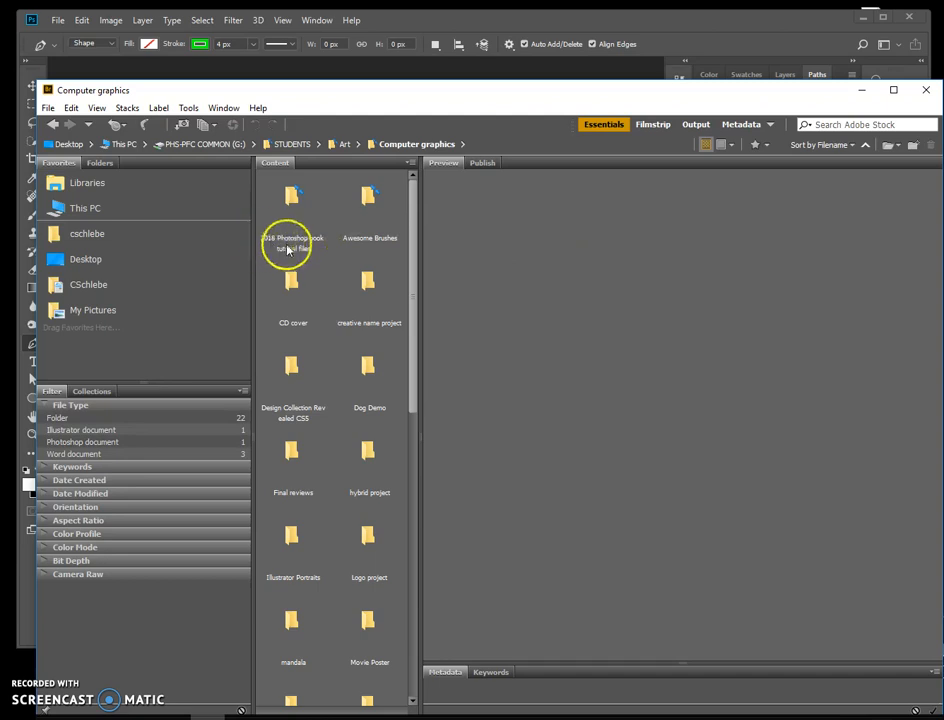
double_click(293, 215)
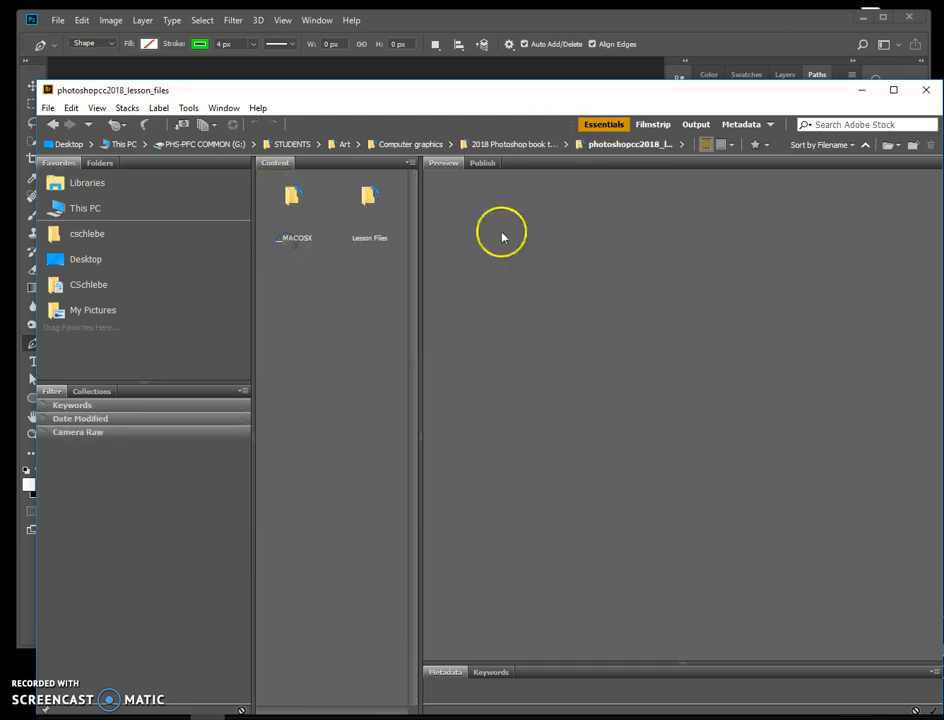
double_click(369, 195)
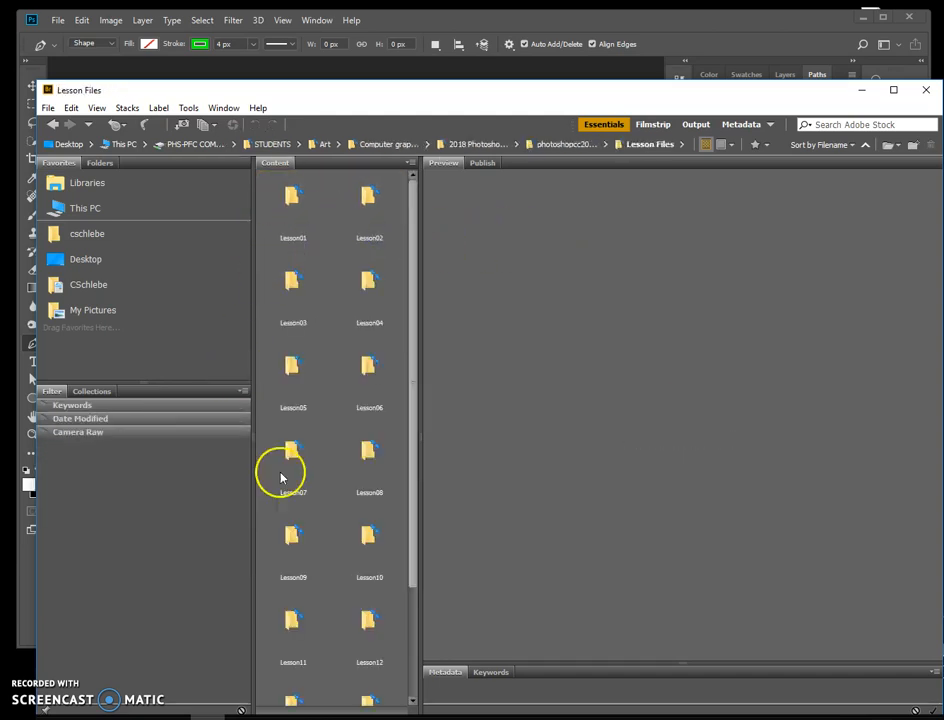
double_click(369, 455)
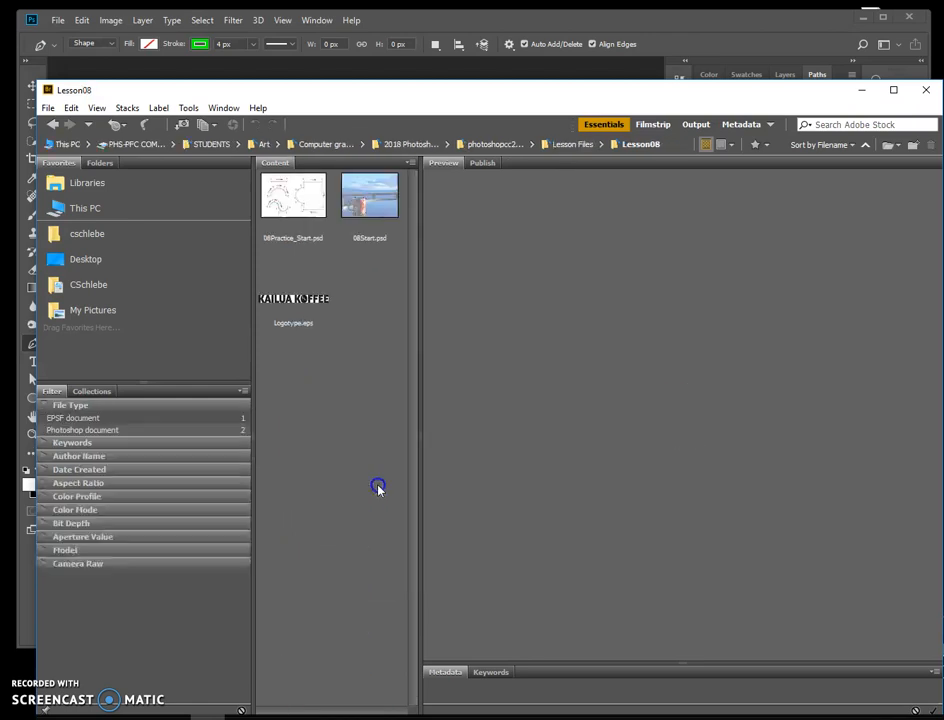
left_click(370, 195)
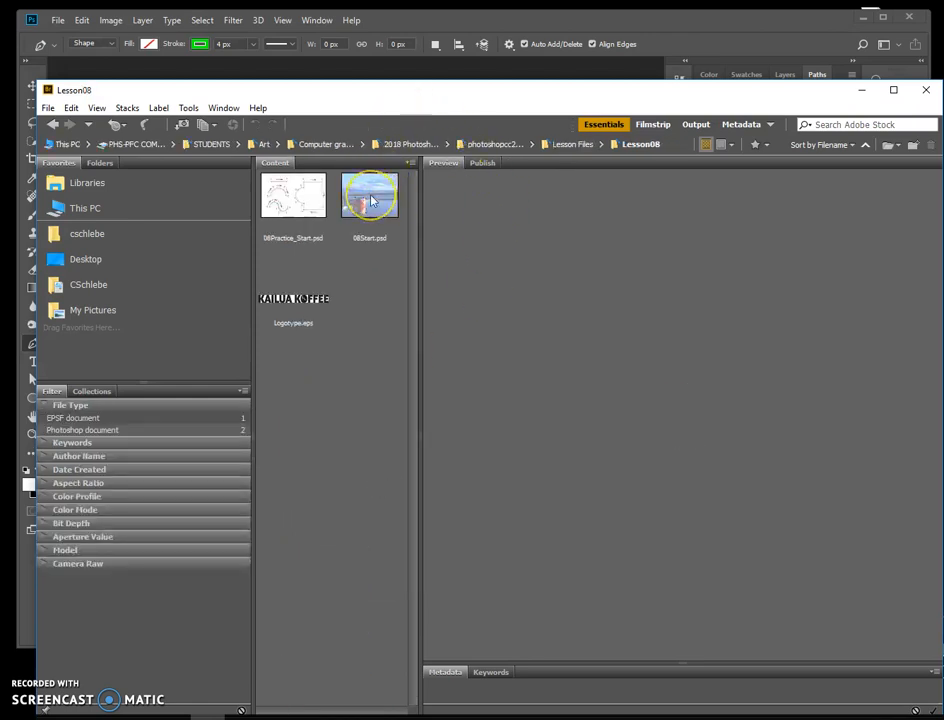
Step: Open 08Start.psd from Bridge into Photoshop
double_click(369, 195)
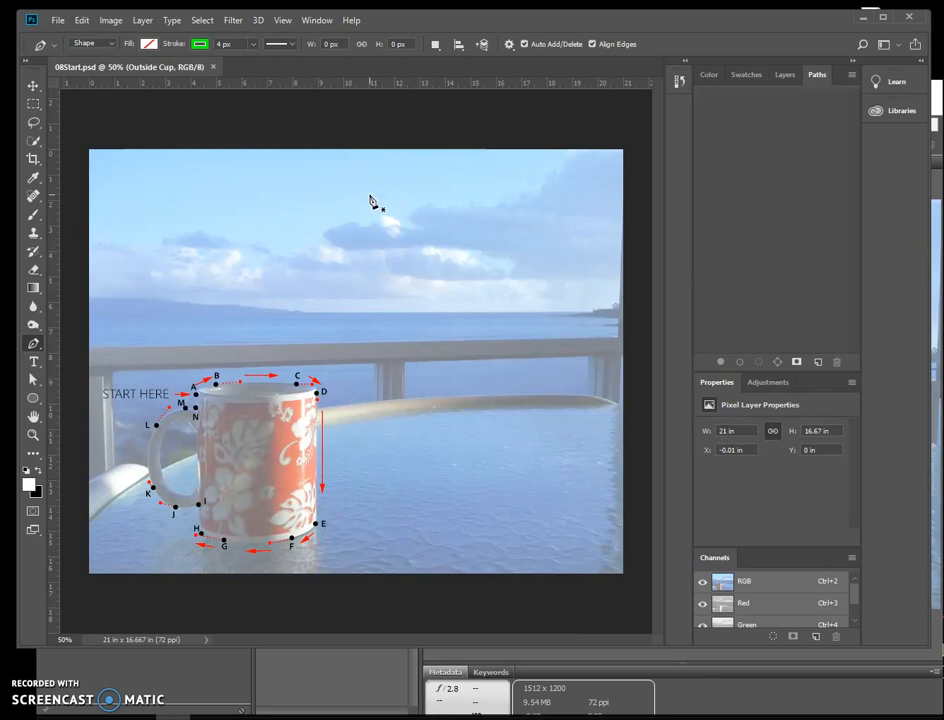
mouse_move(380, 196)
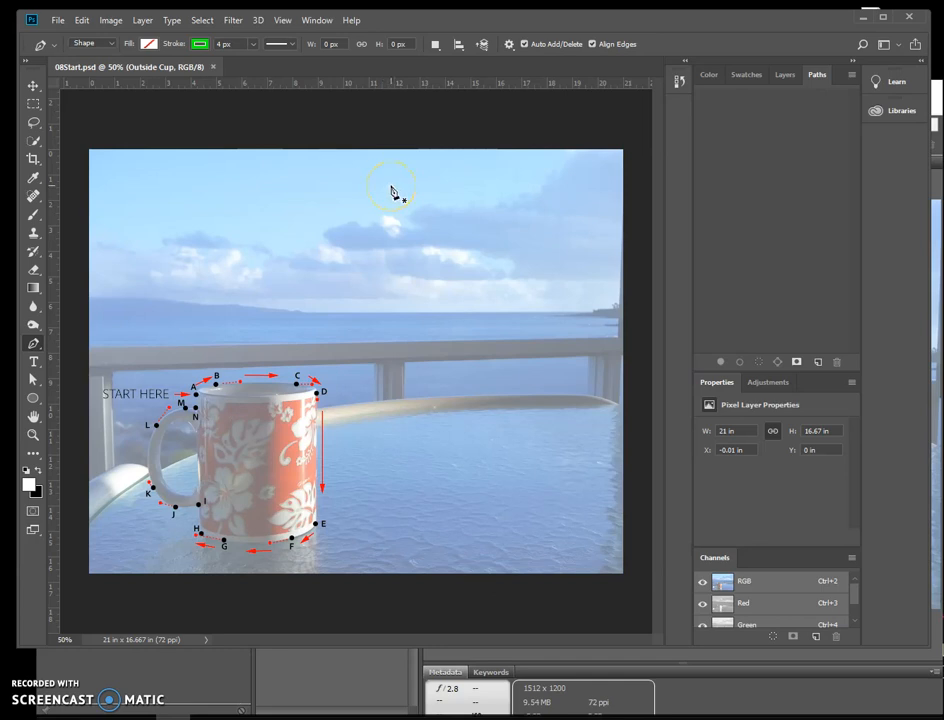
left_click(57, 19)
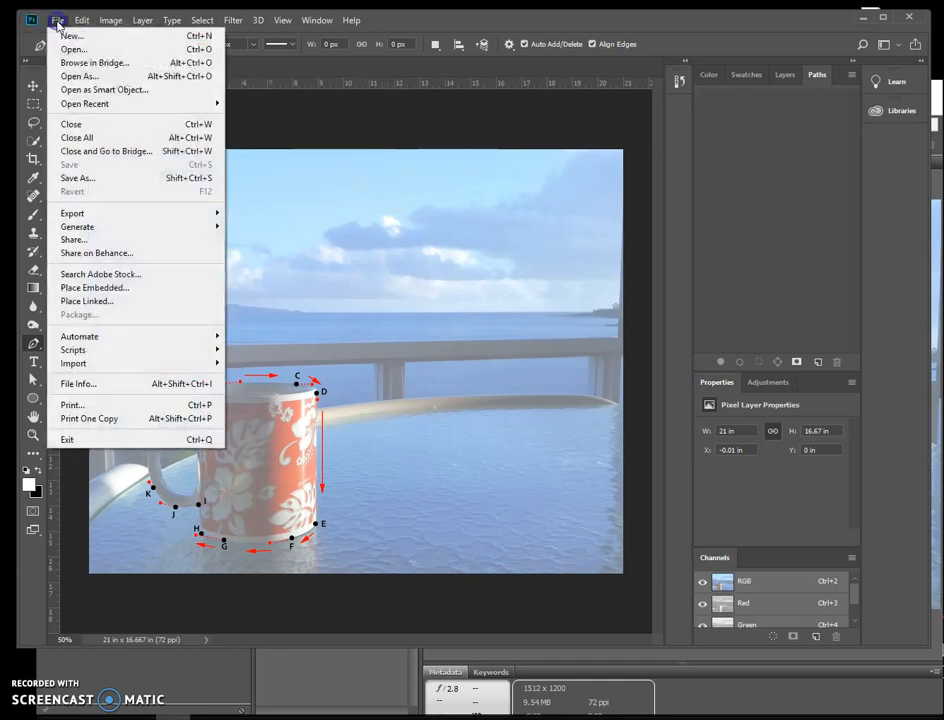
Step: Save the document as 08Working in the H: computer graphics folder
left_click(77, 177)
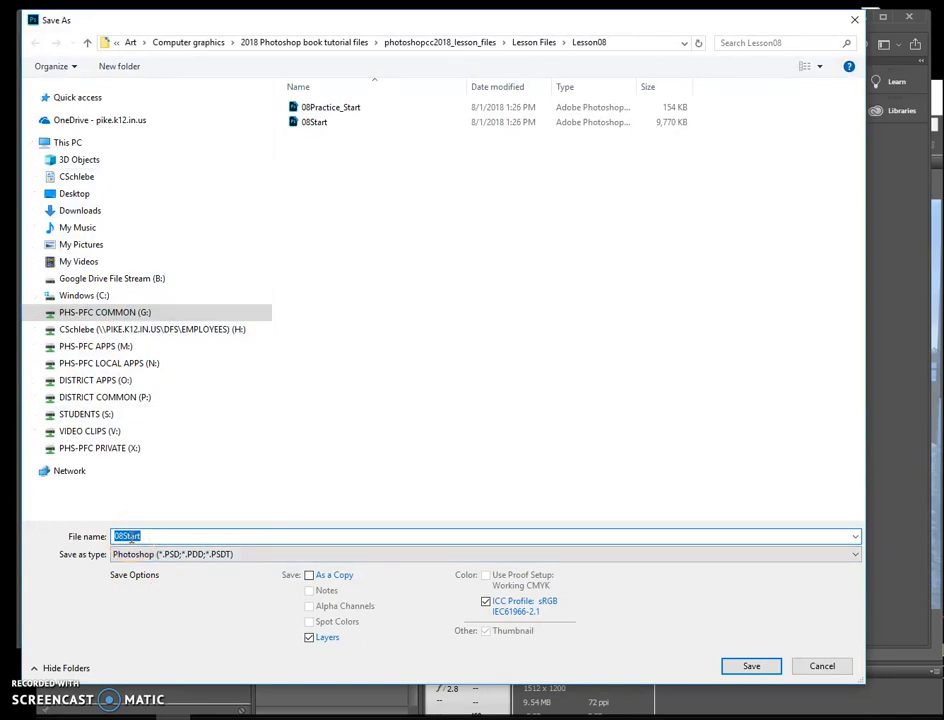
scroll("down", 3)
type("08Working")
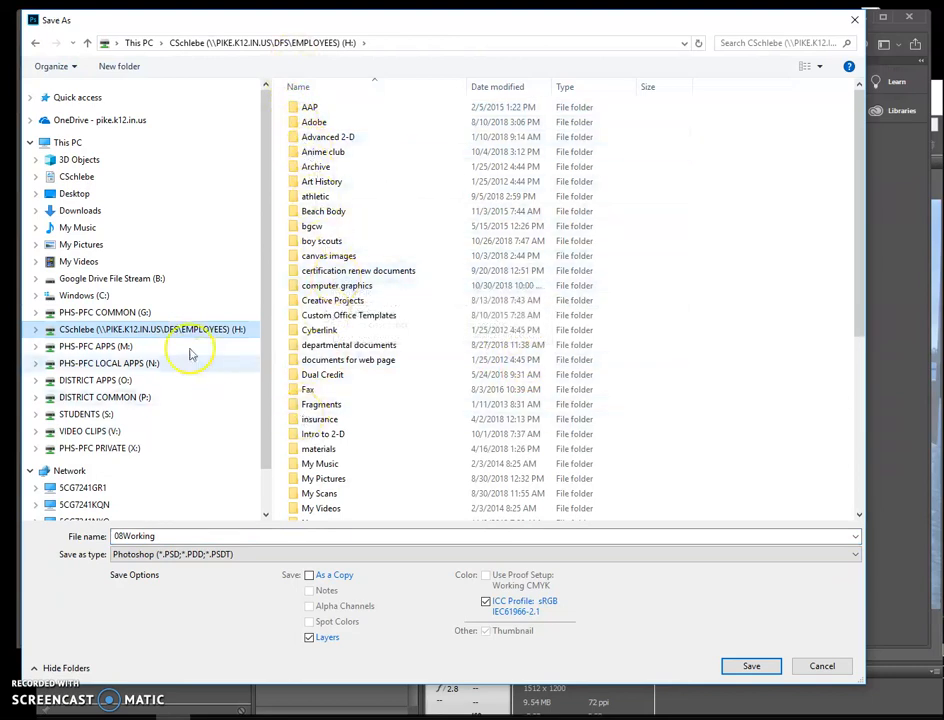
left_click(336, 285)
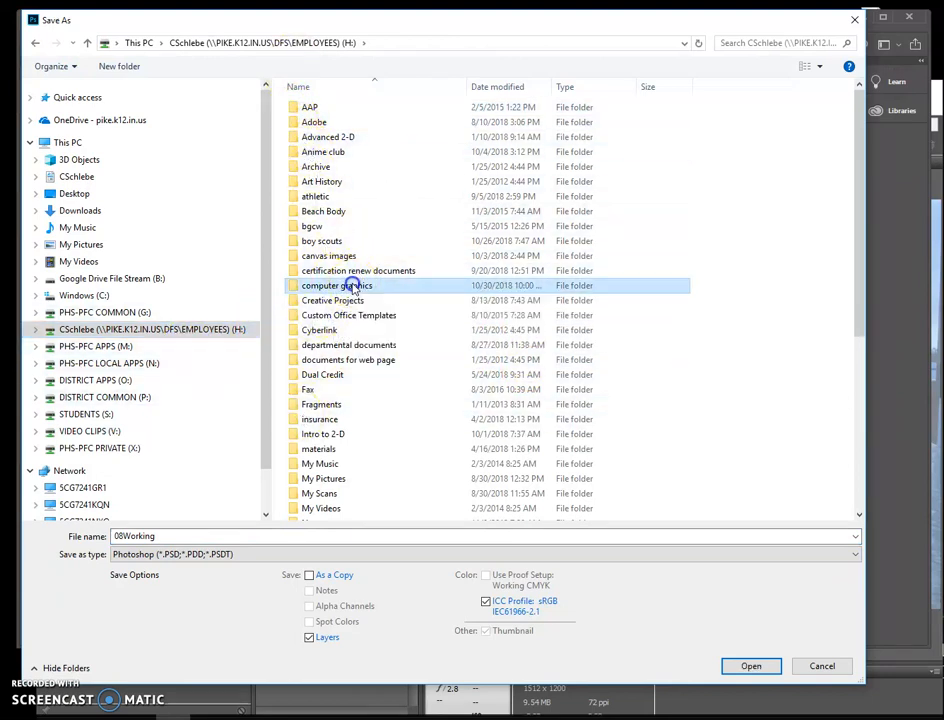
double_click(336, 285)
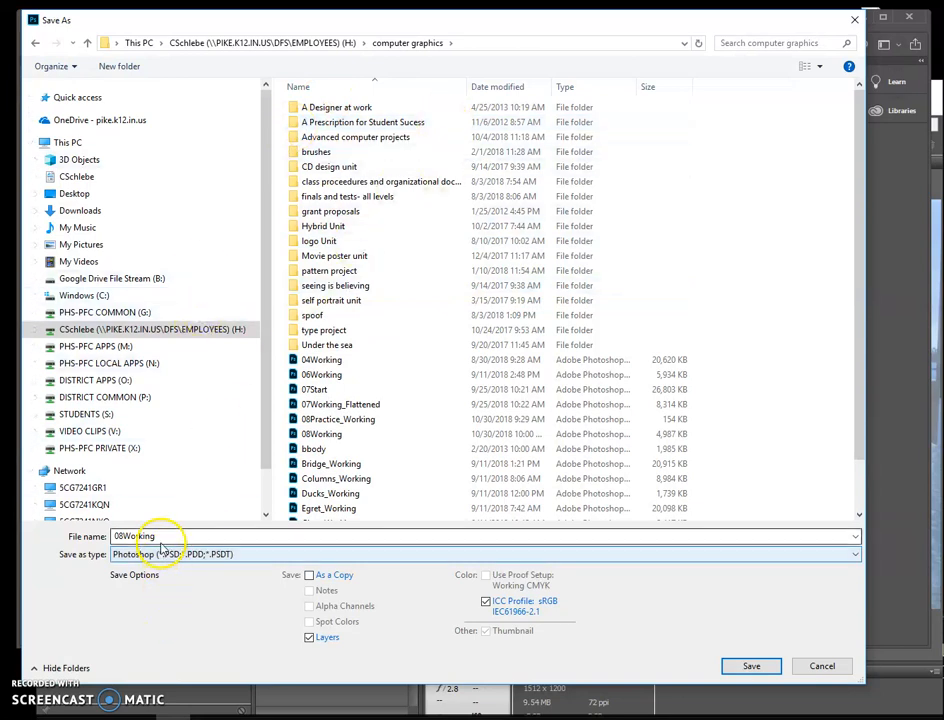
left_click(322, 433)
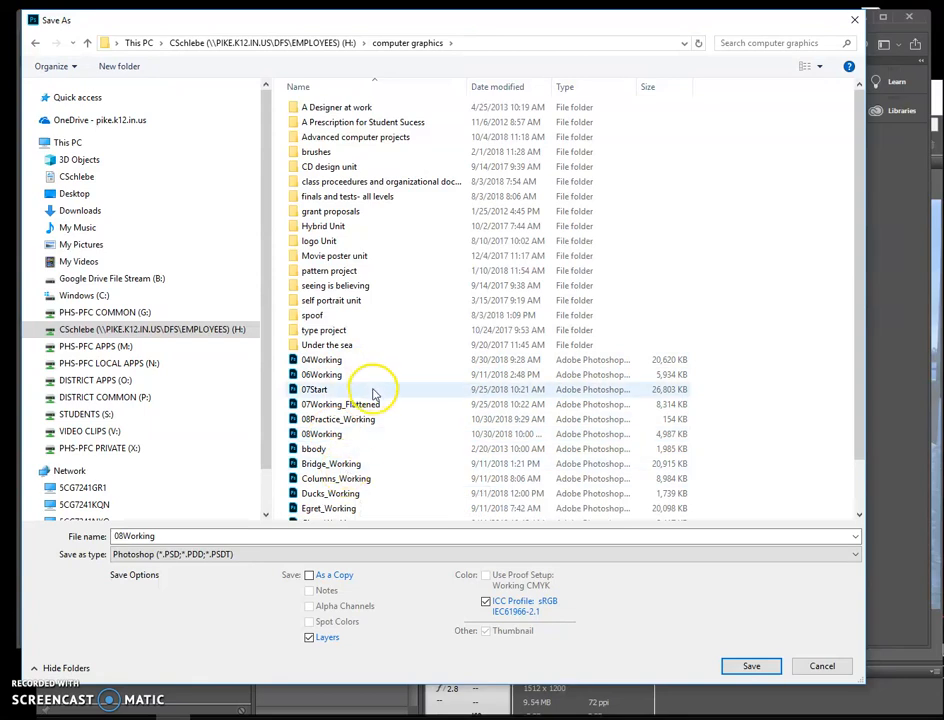
mouse_move(372, 392)
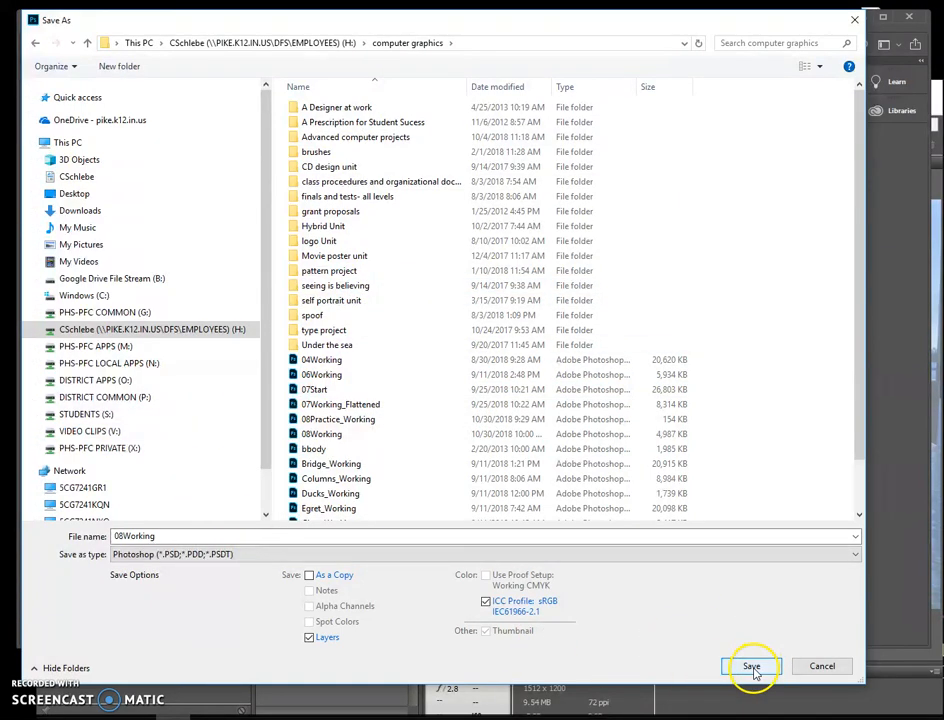
left_click(751, 666)
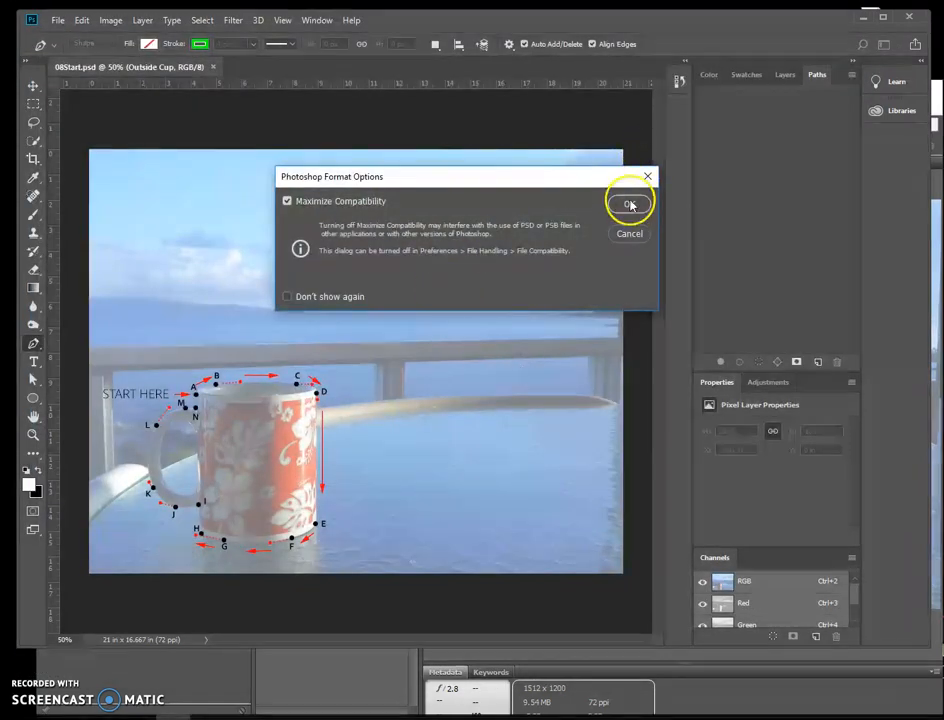
Step: Confirm Photoshop Format Options with Maximize Compatibility checked
left_click(629, 204)
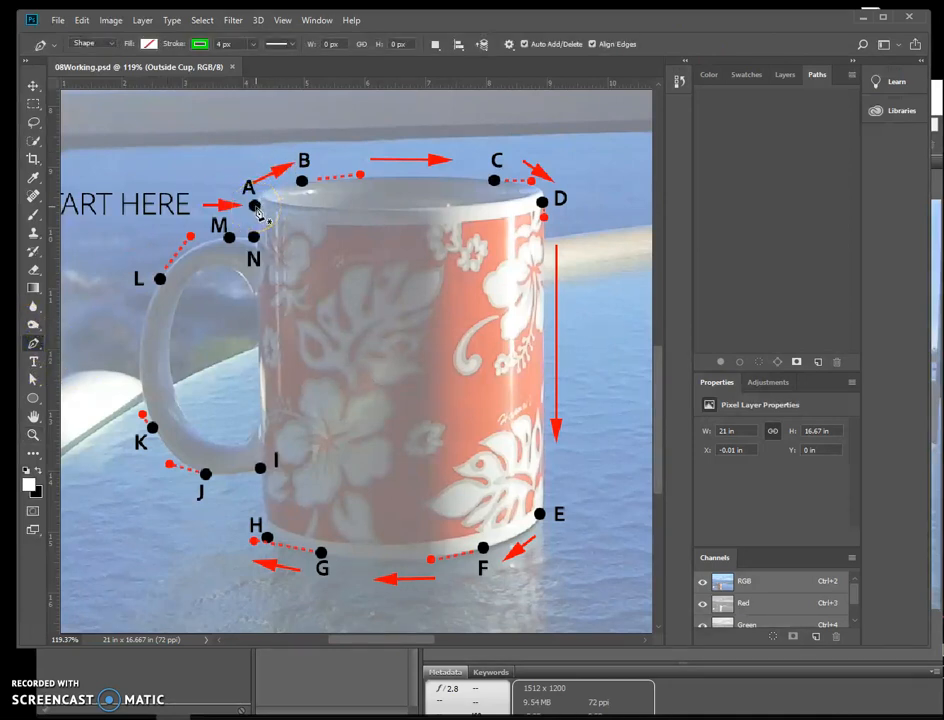
Step: Pen-trace Shape 1 around the mug through points A to N, handle included, closing at A
left_click(256, 207)
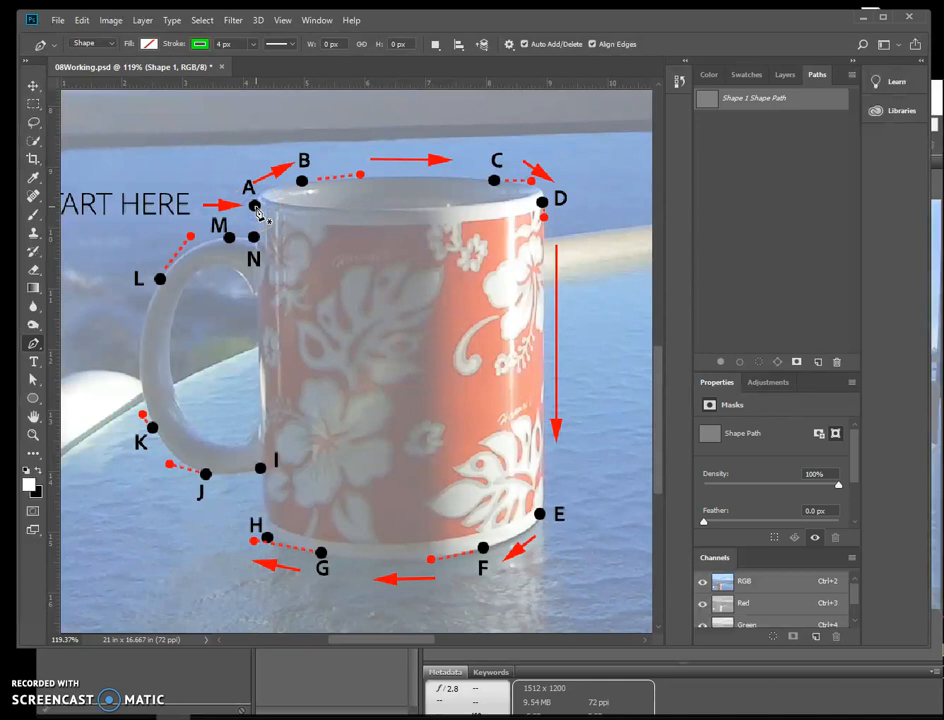
left_click(784, 74)
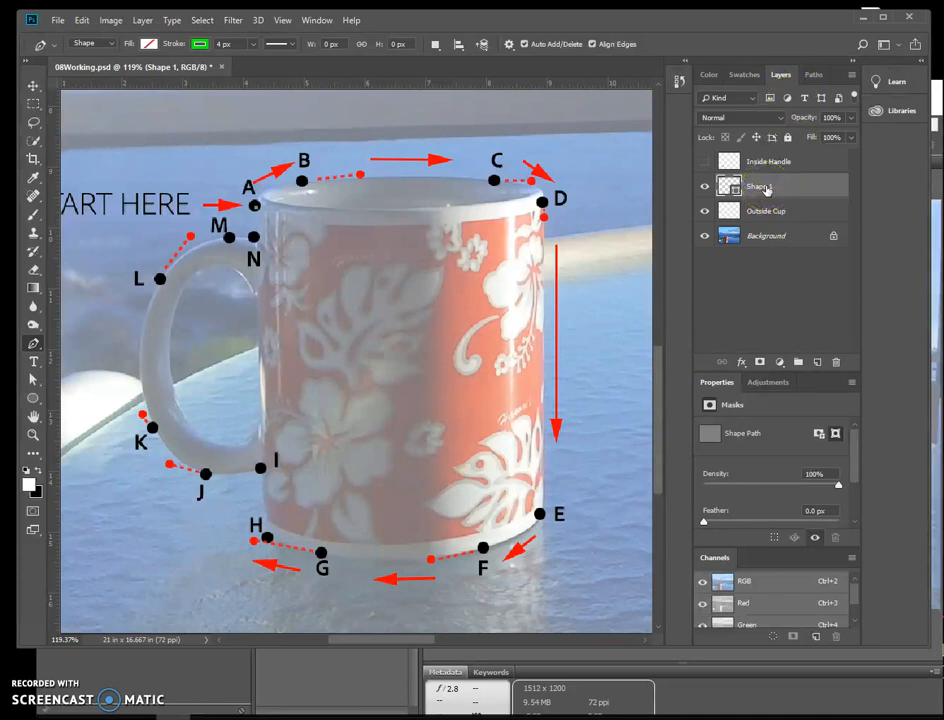
mouse_move(760, 188)
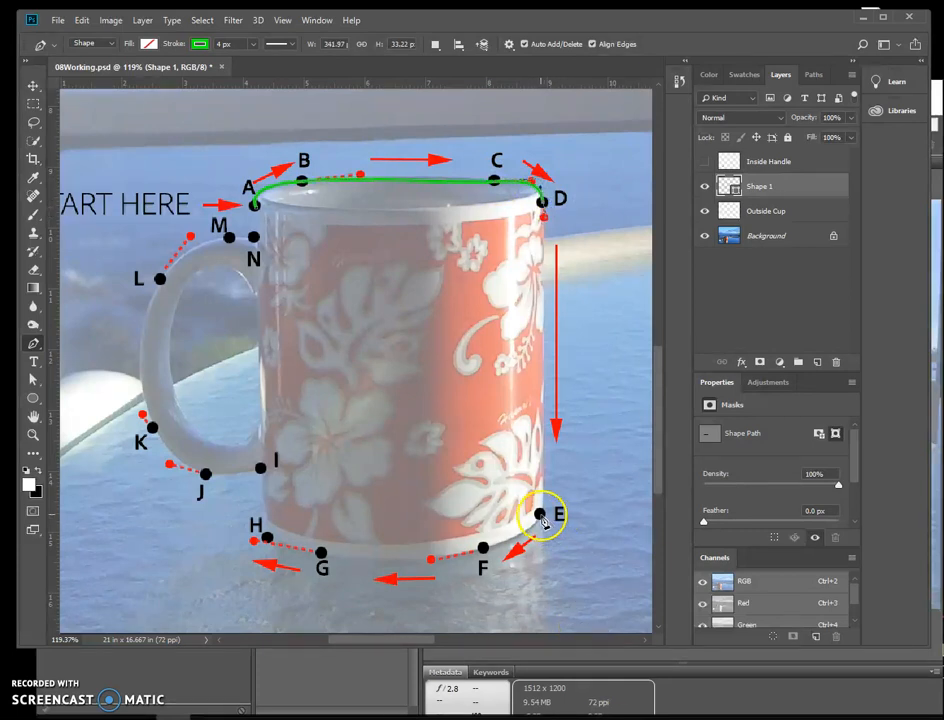
left_click(540, 515)
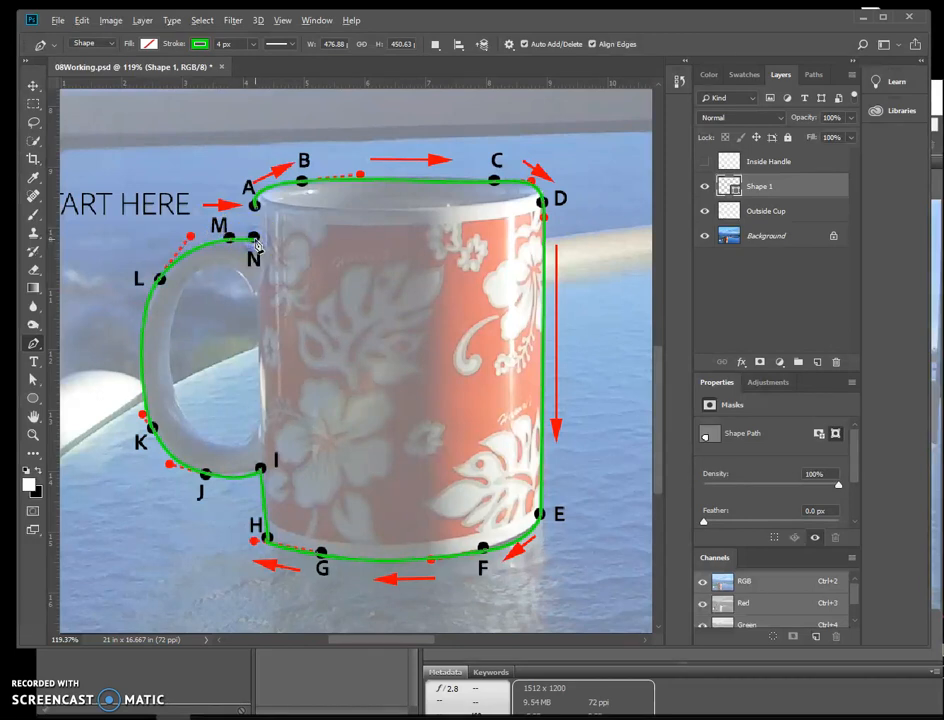
left_click(255, 205)
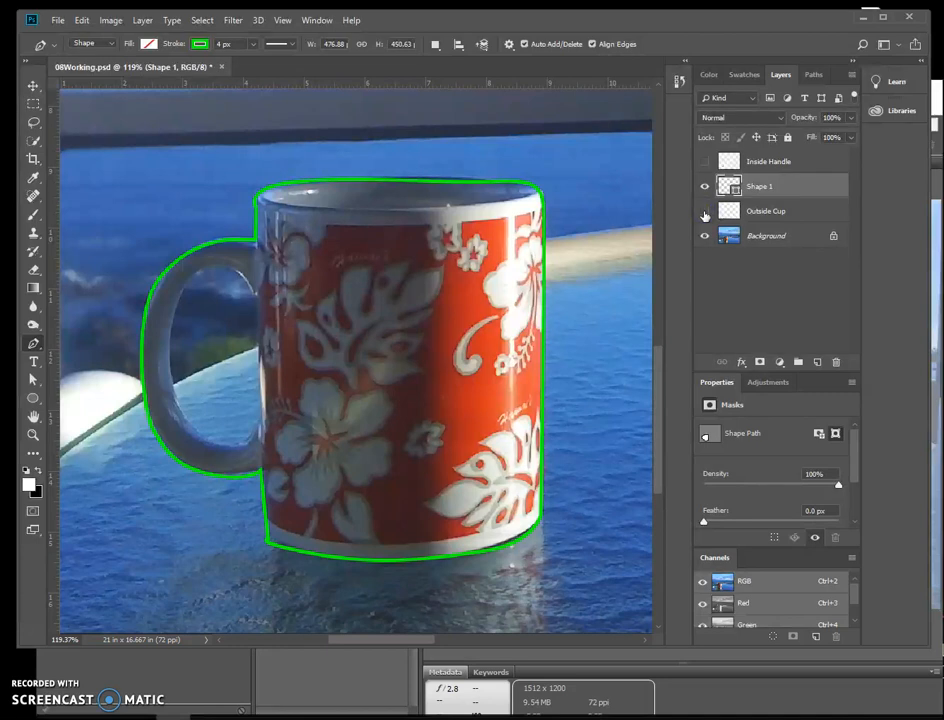
mouse_move(705, 211)
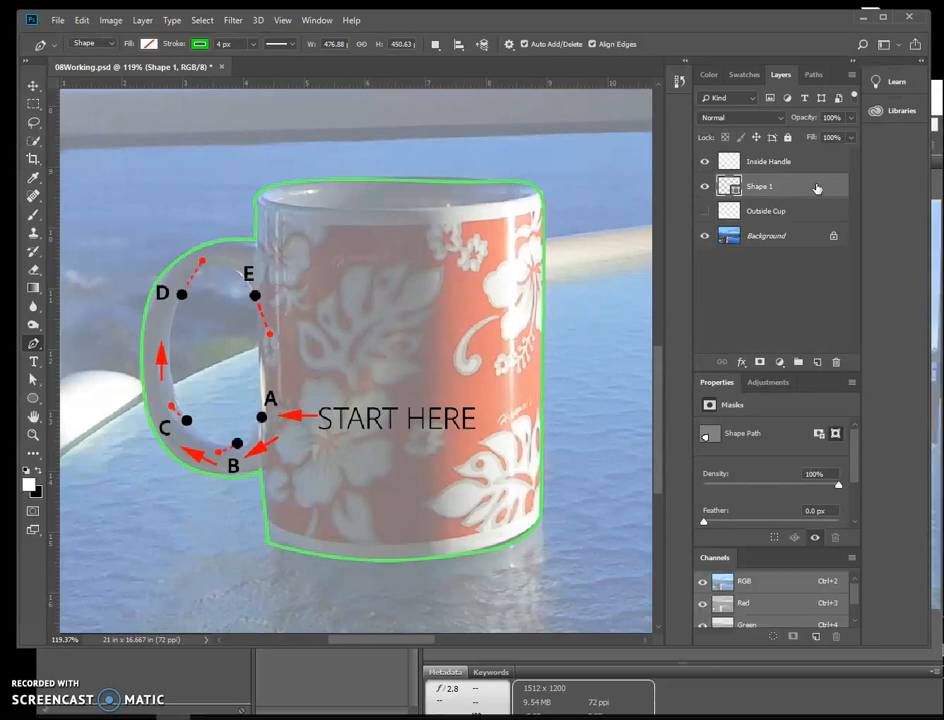
Step: Hide Outside Cup, show the Inside Handle guide, and show the Paths panel
left_click(817, 74)
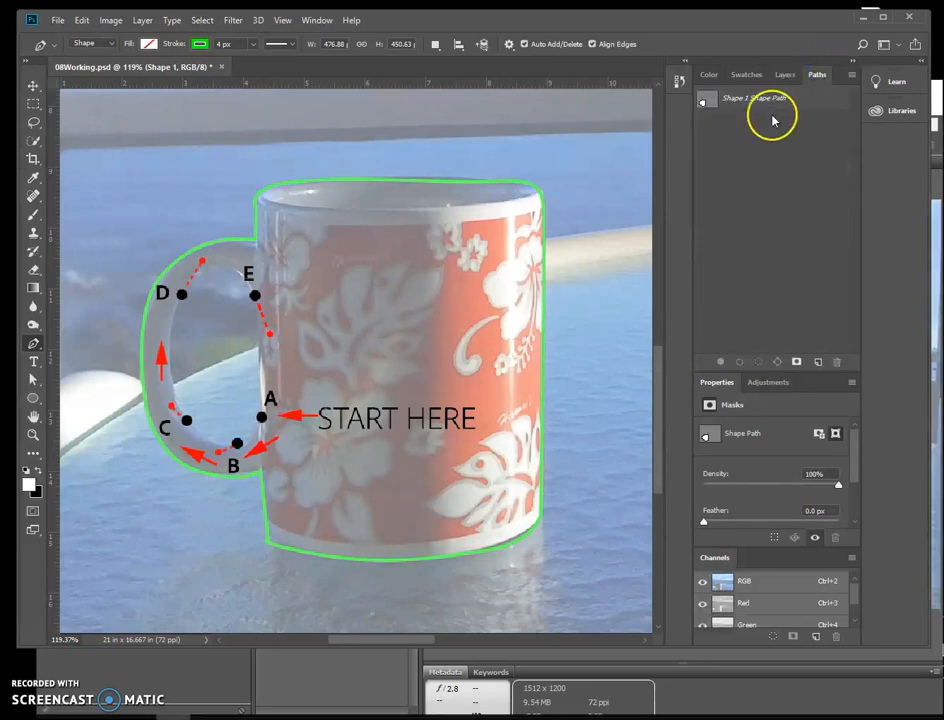
Step: Select Shape 1 Shape Path and set Path Operations to Subtract Front Shape
left_click(765, 98)
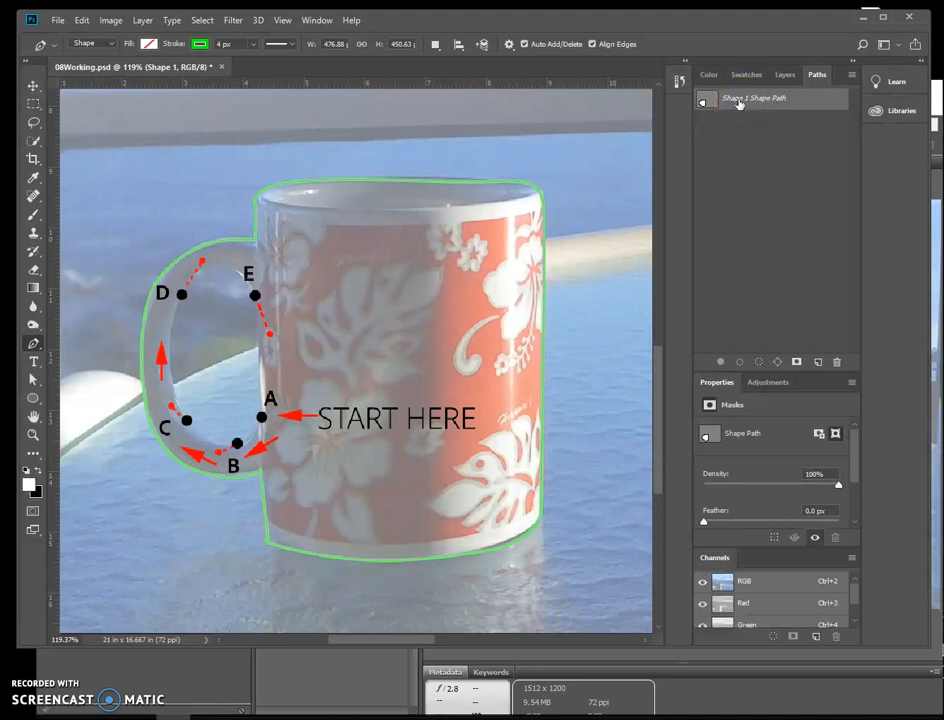
mouse_move(478, 82)
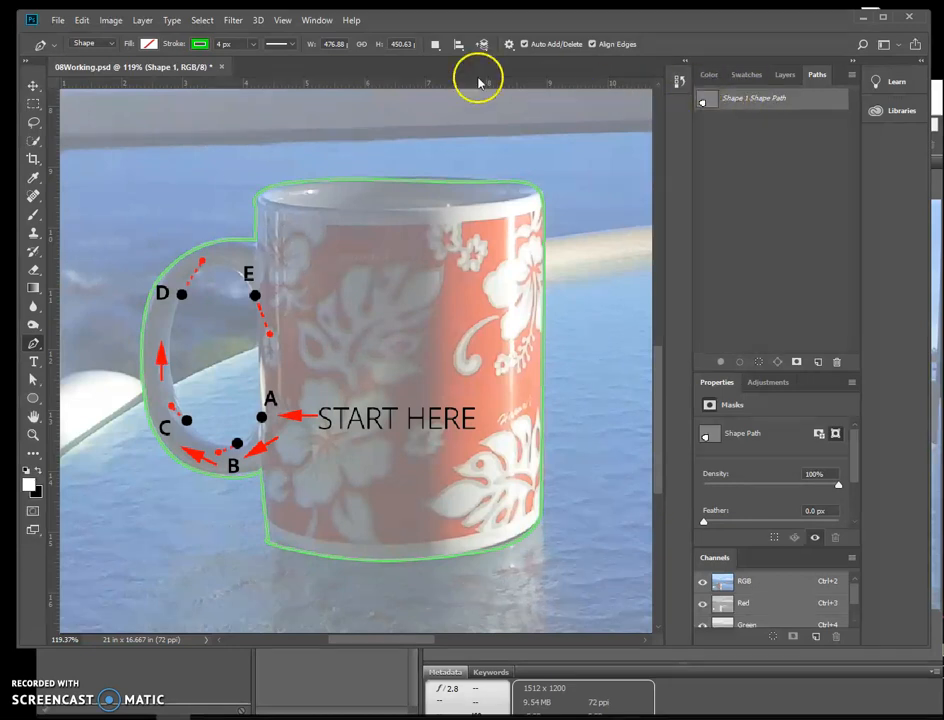
mouse_move(33, 347)
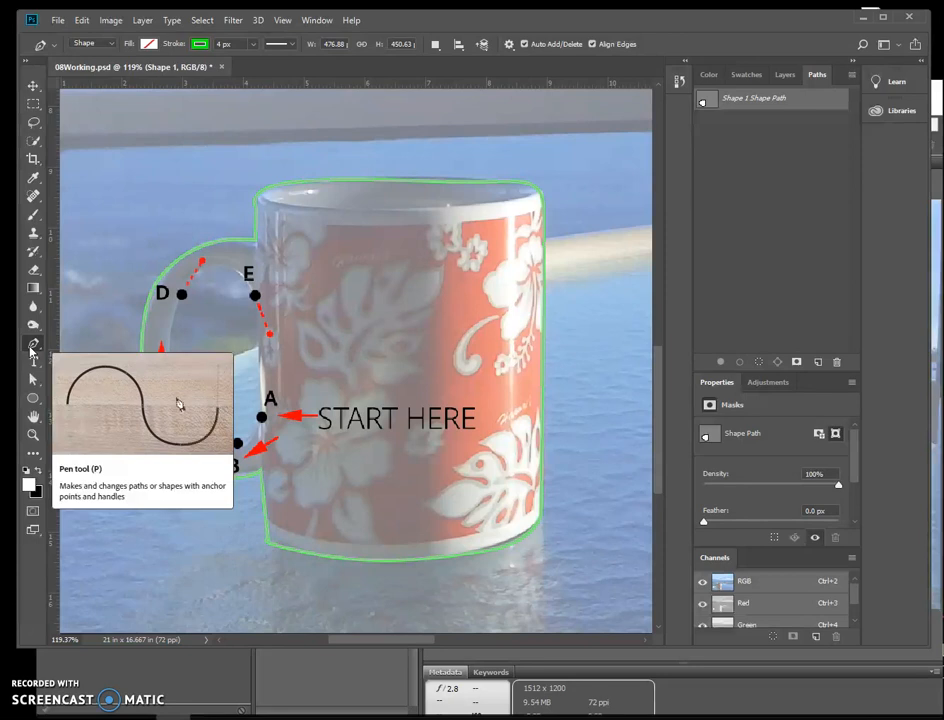
mouse_move(637, 53)
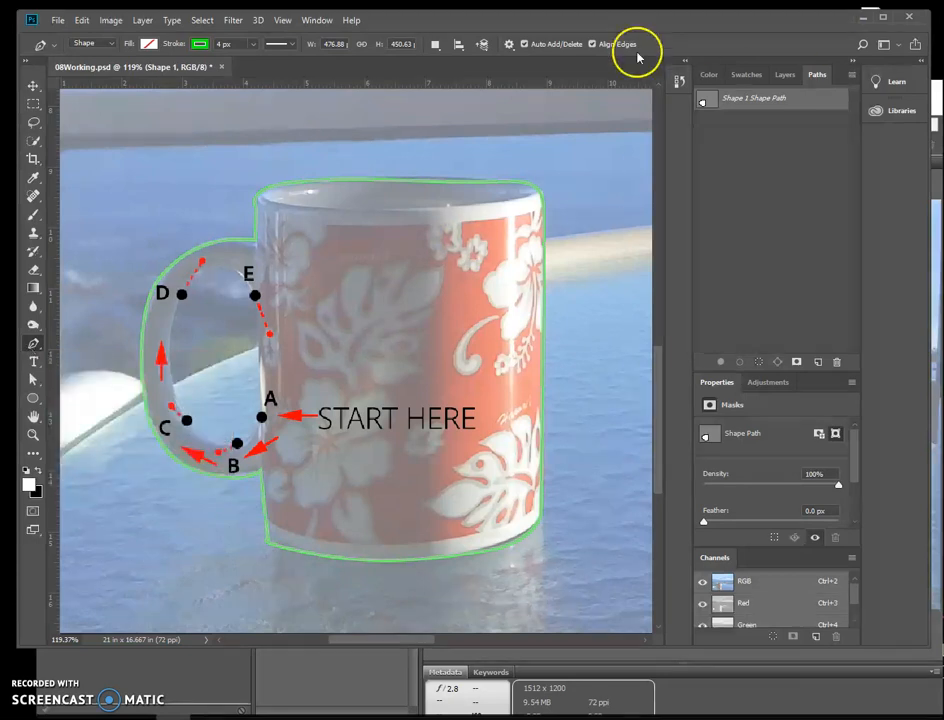
left_click(437, 44)
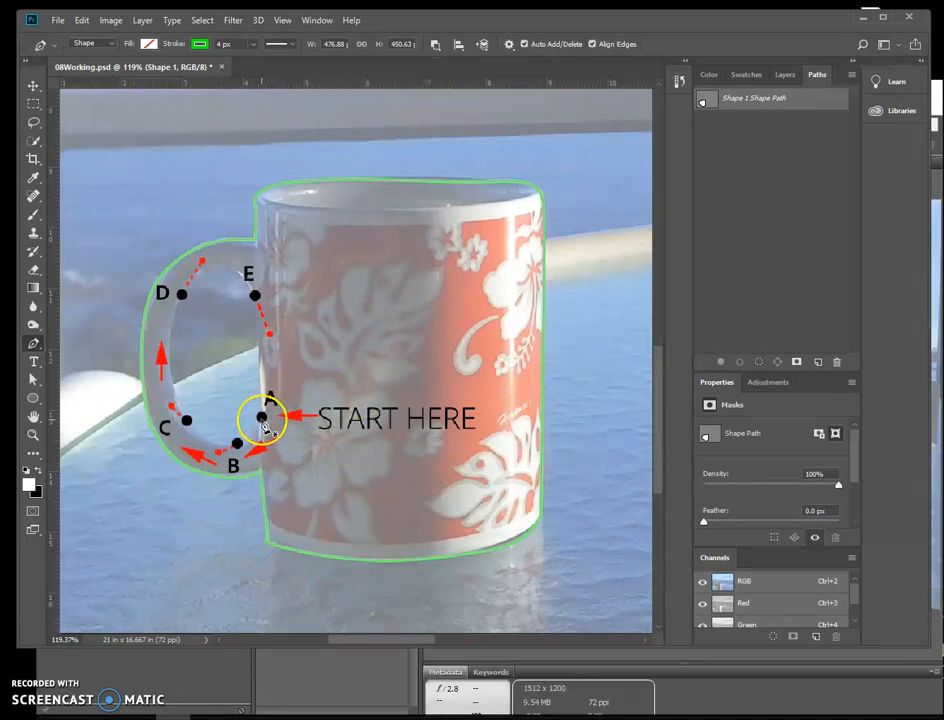
Step: Trace points A through E inside the handle and close the subtracting path
left_click(262, 418)
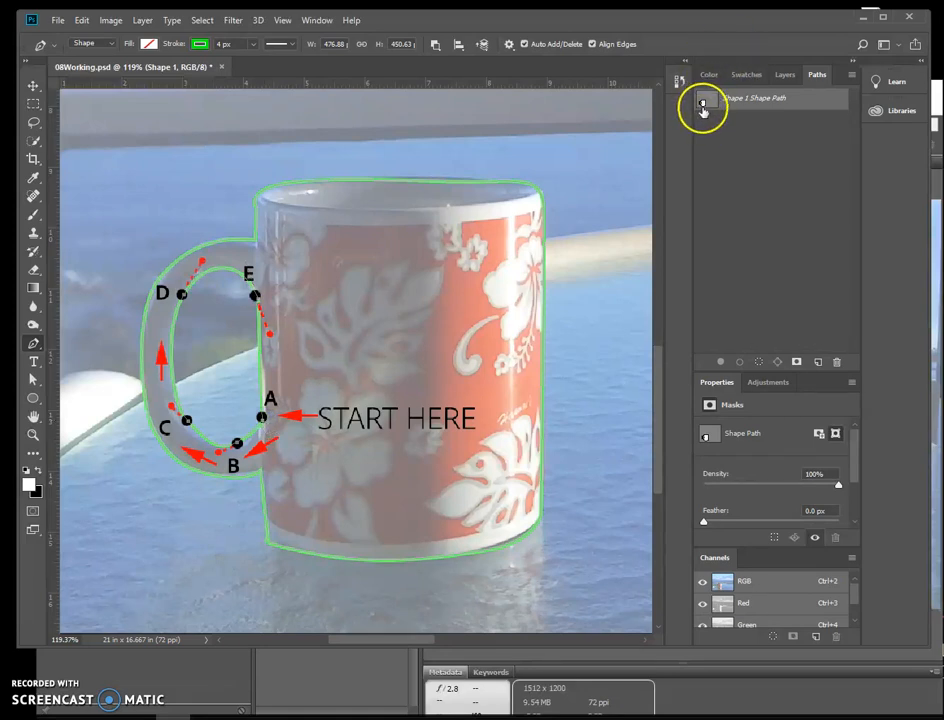
mouse_move(703, 103)
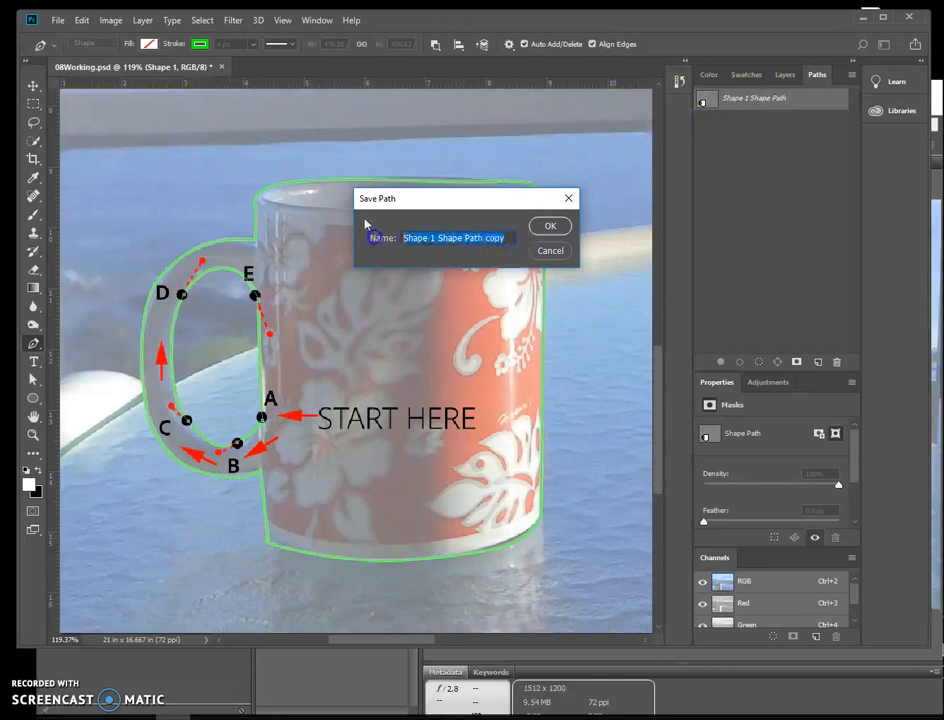
Step: Name the shape path Cup Outline in the Save Path dialog
type("Cup Outline")
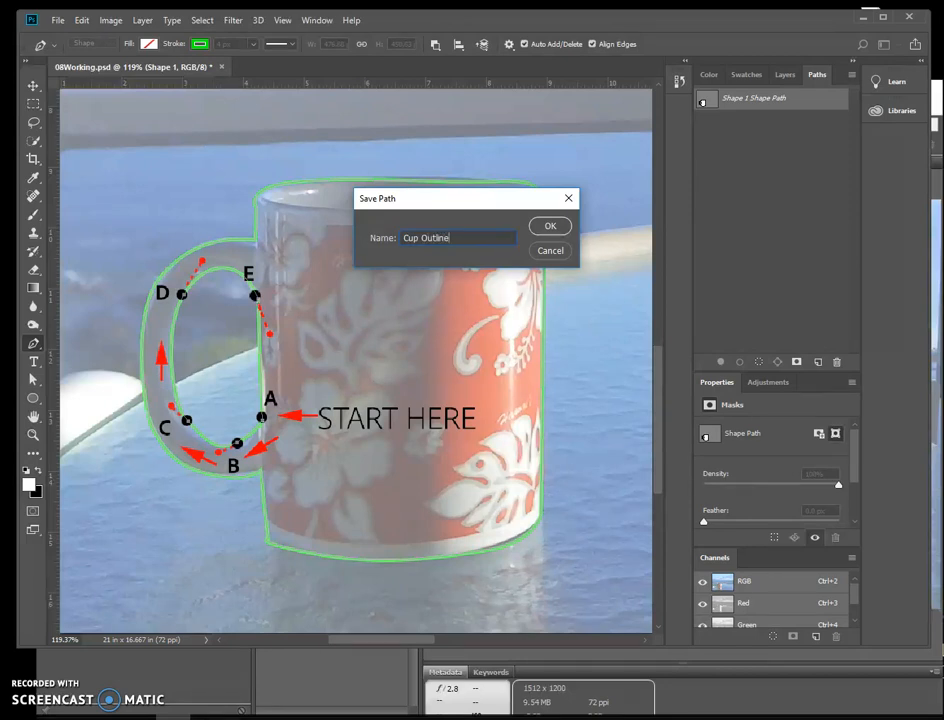
left_click(550, 225)
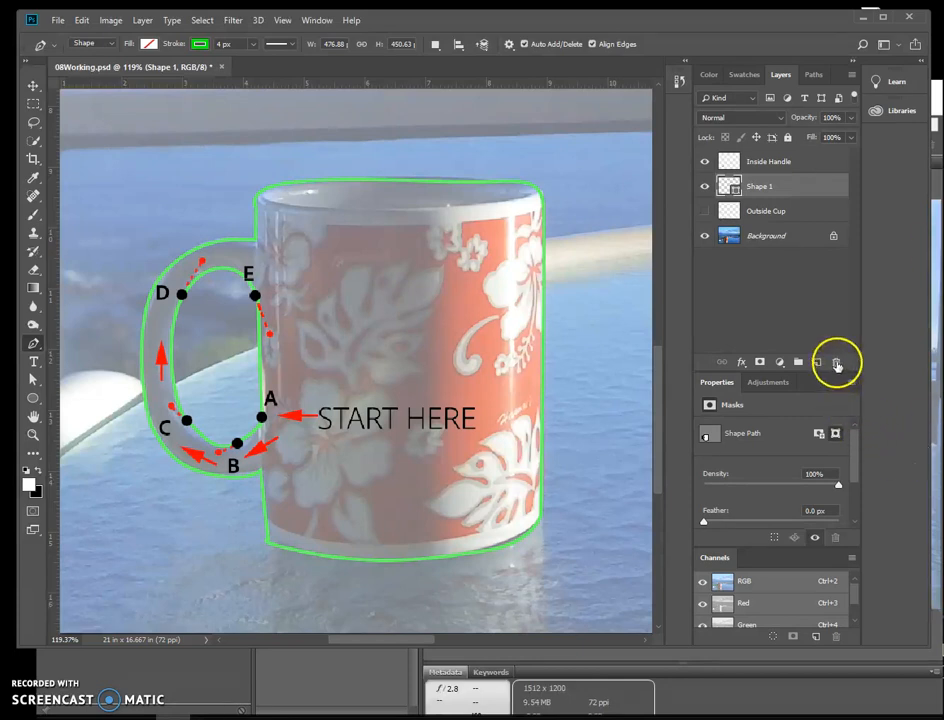
Step: Delete the Shape 1, Outside Cup and Inside Handle layers, confirming Yes each time
left_click(836, 362)
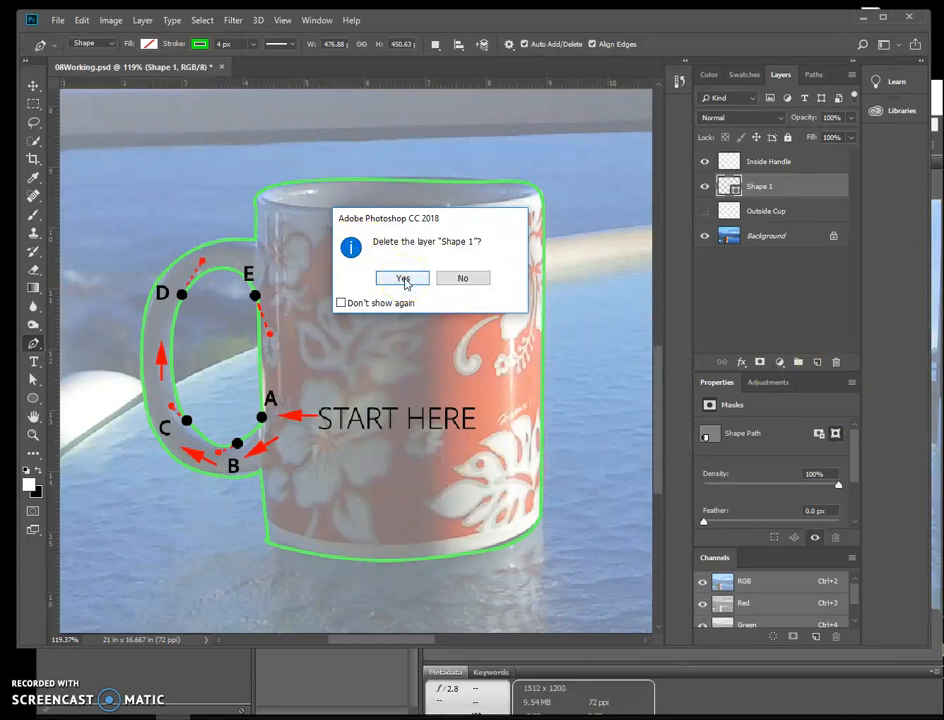
left_click(402, 278)
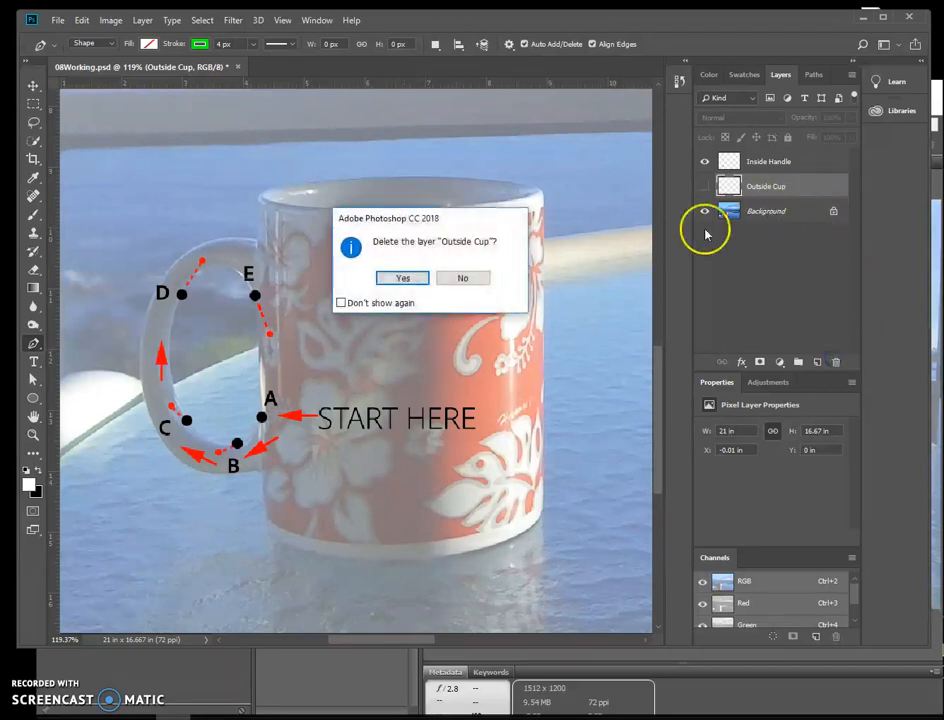
left_click(402, 277)
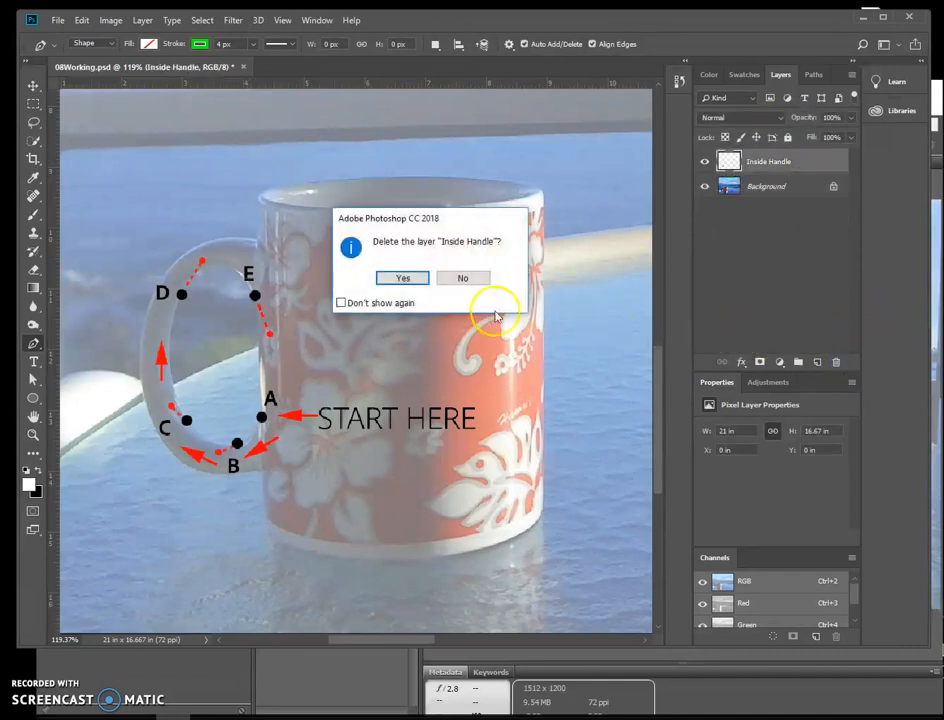
left_click(402, 278)
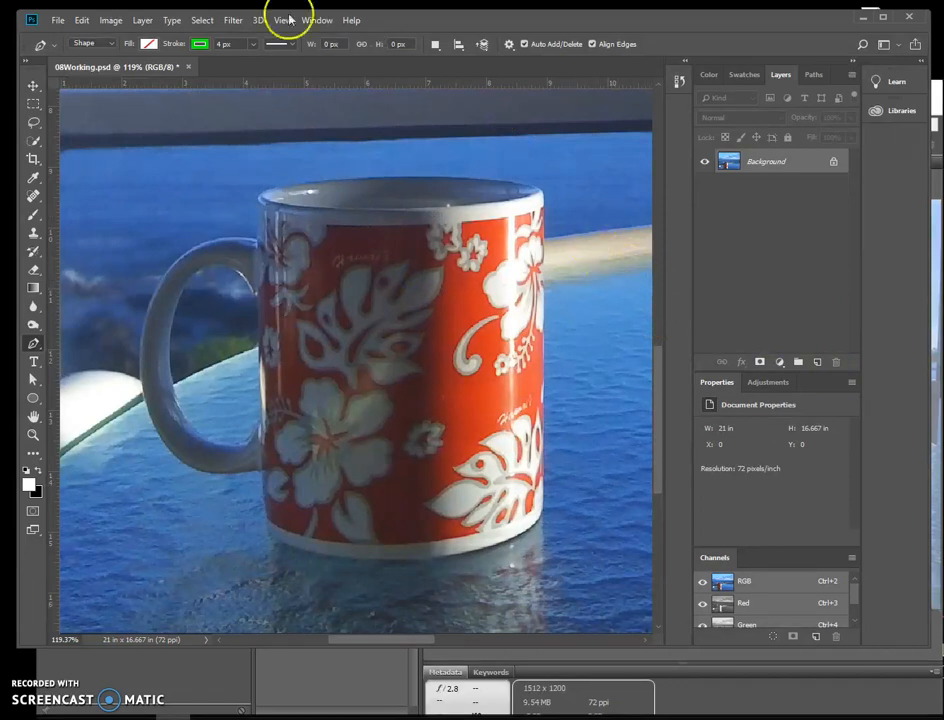
Step: Fit the photo on screen and save the Cup Outline path as custom shape 'Coffee Cup'
left_click(57, 19)
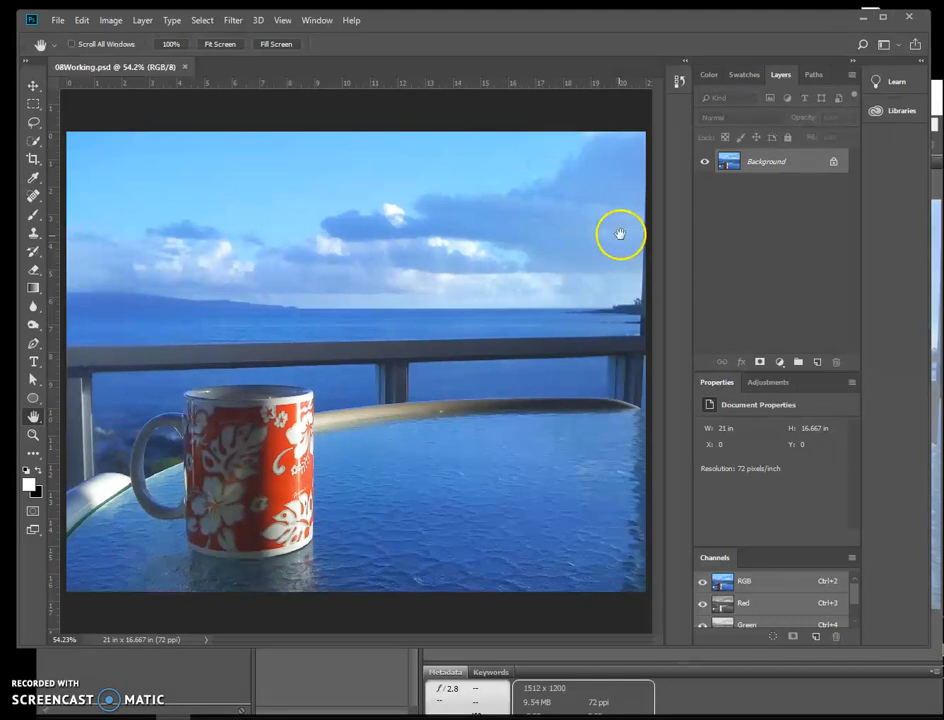
left_click(813, 74)
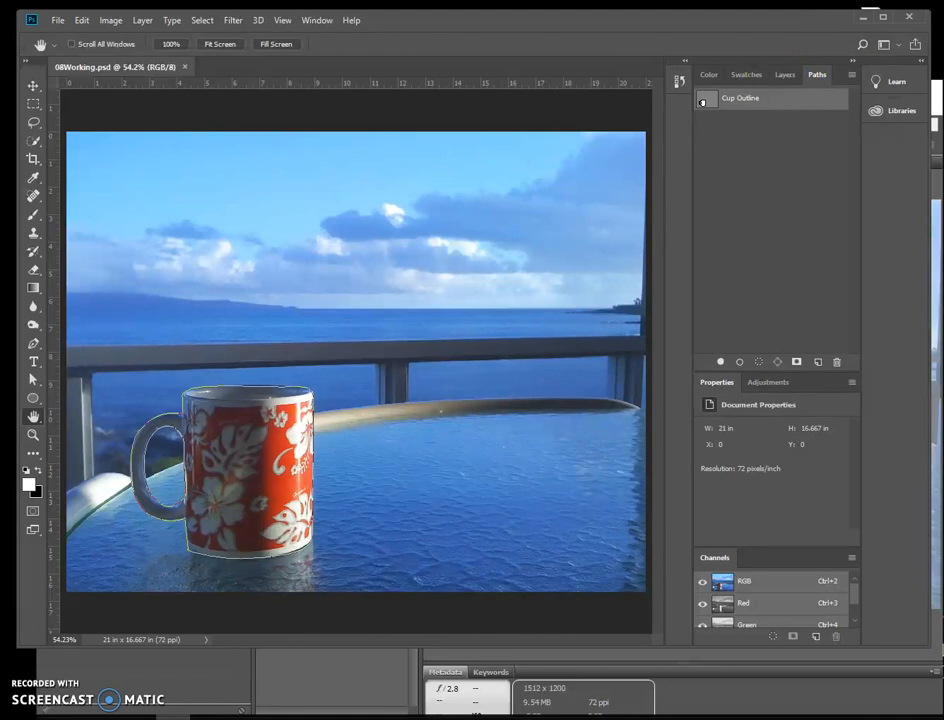
left_click(81, 19)
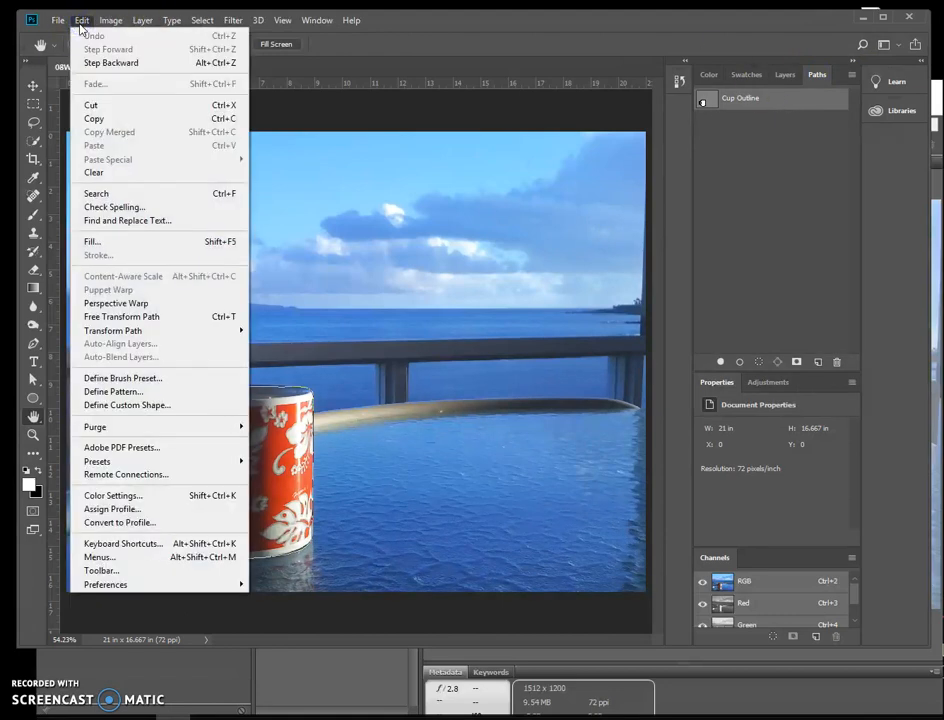
mouse_move(110, 62)
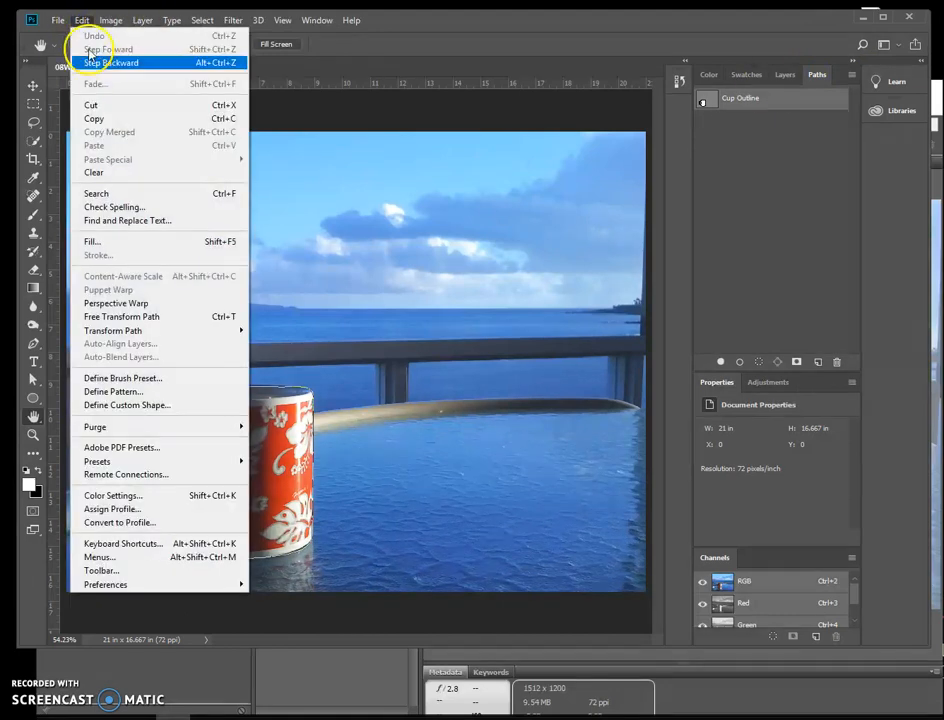
left_click(127, 405)
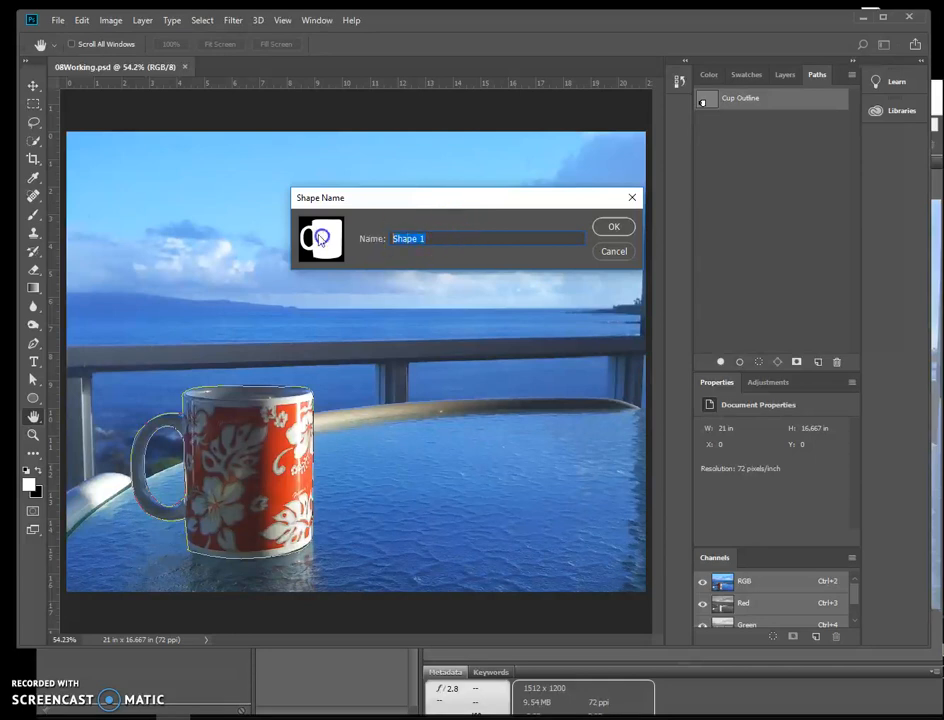
type("Col")
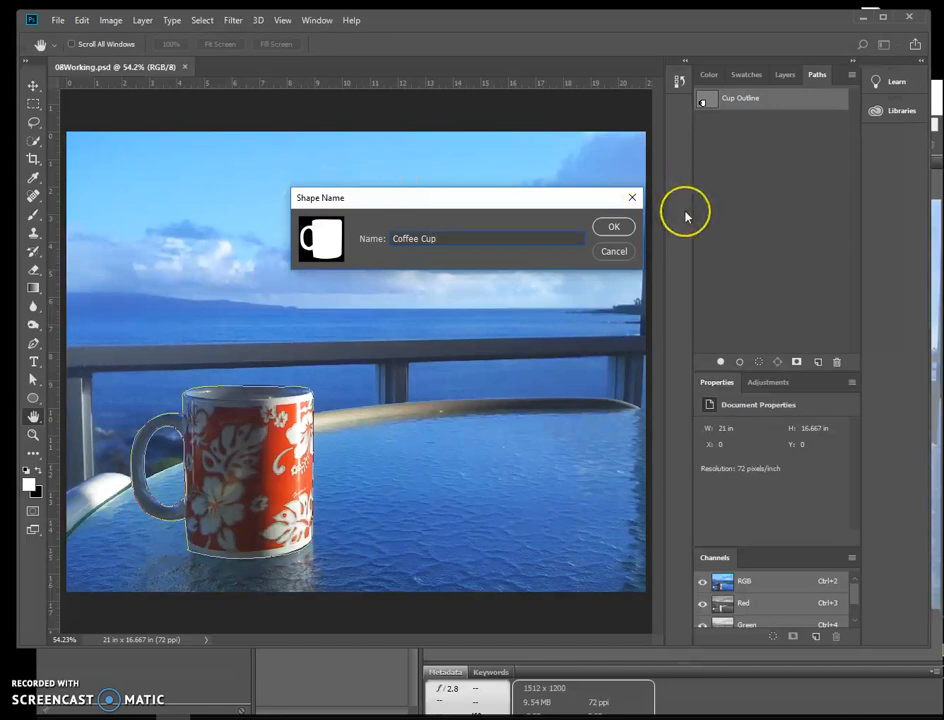
left_click(614, 226)
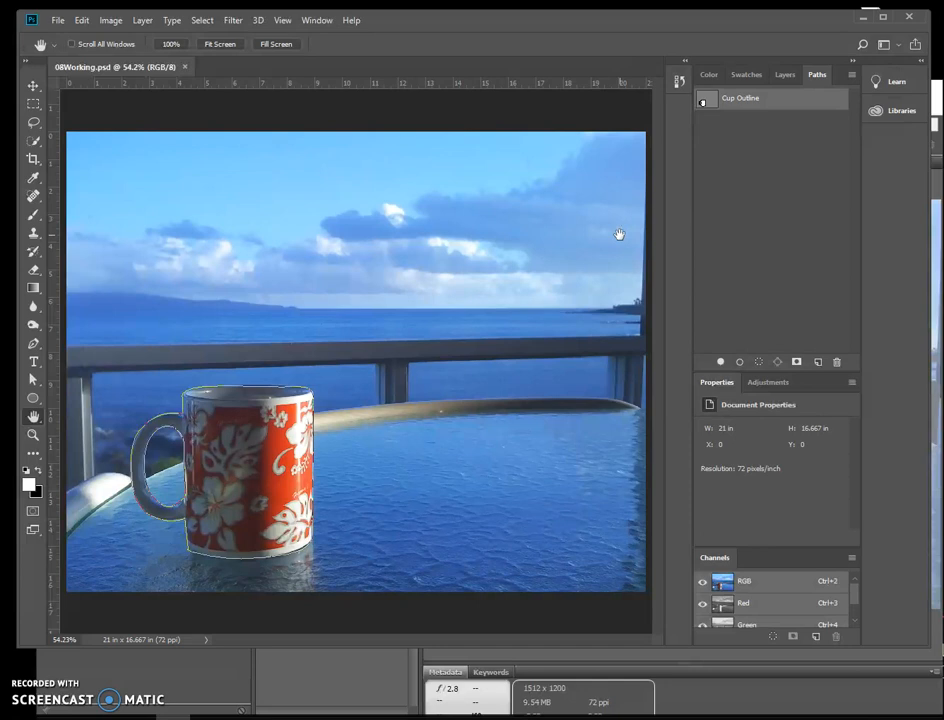
mouse_move(64, 127)
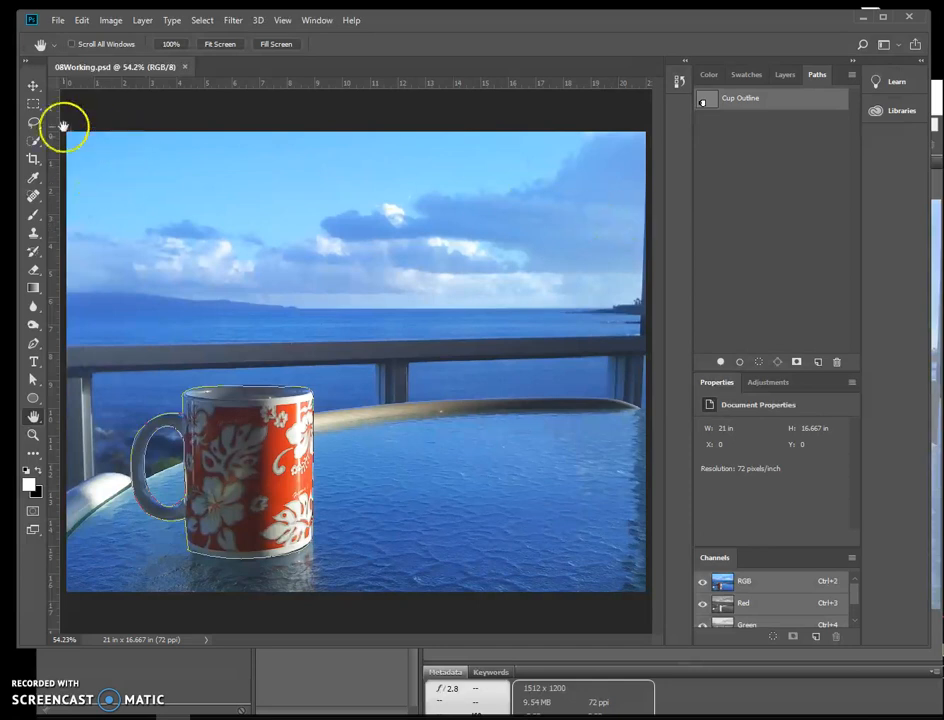
mouse_move(32, 103)
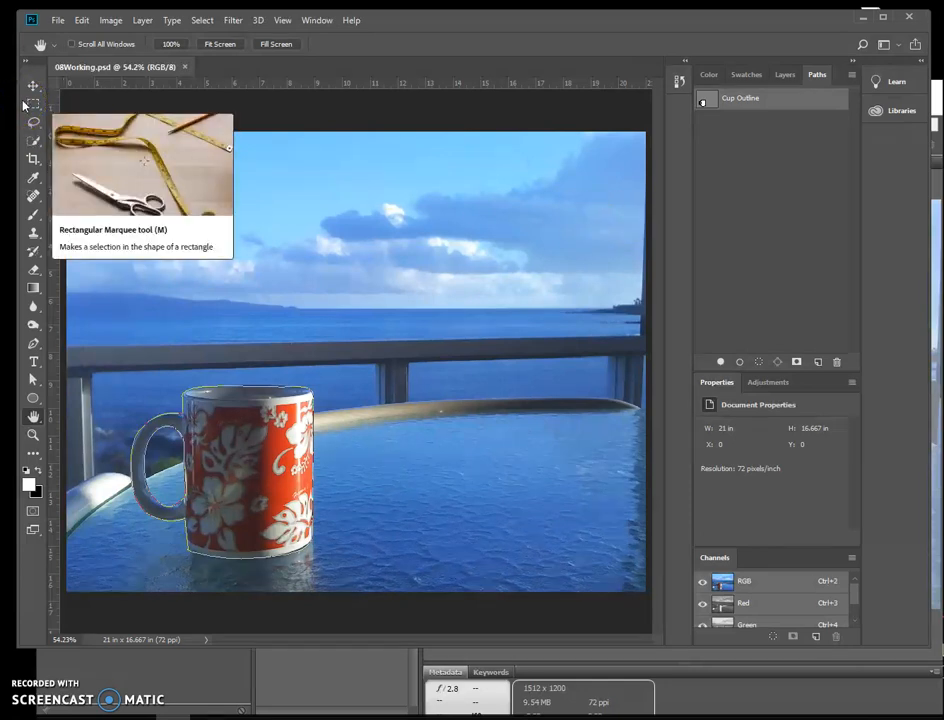
mouse_move(33, 398)
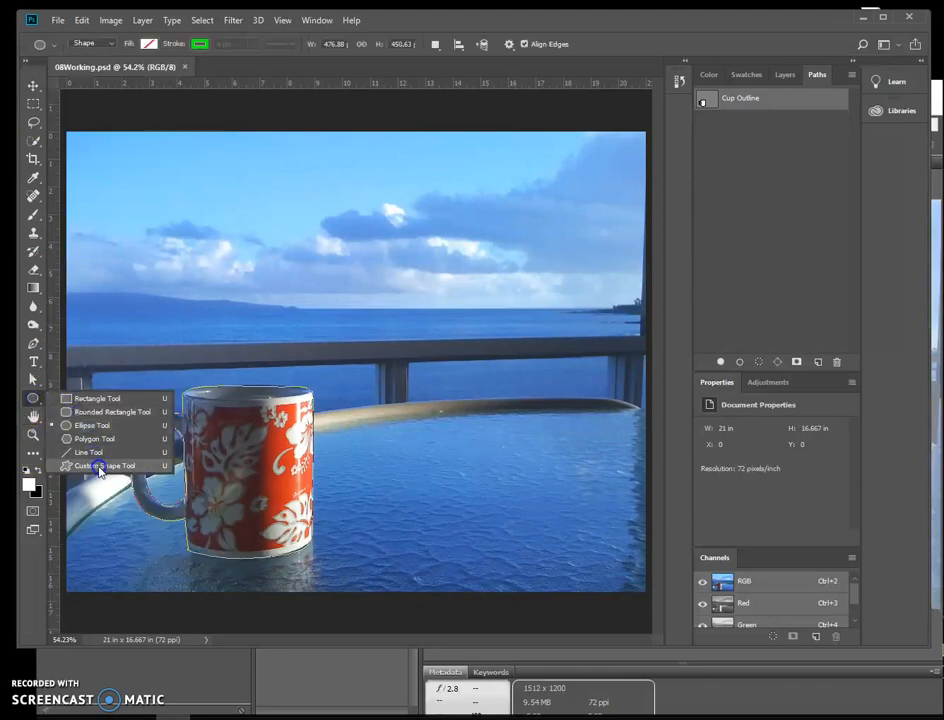
Step: Activate the Custom Shape Tool and open its Shape picker showing the Coffee Cup shape
left_click(103, 466)
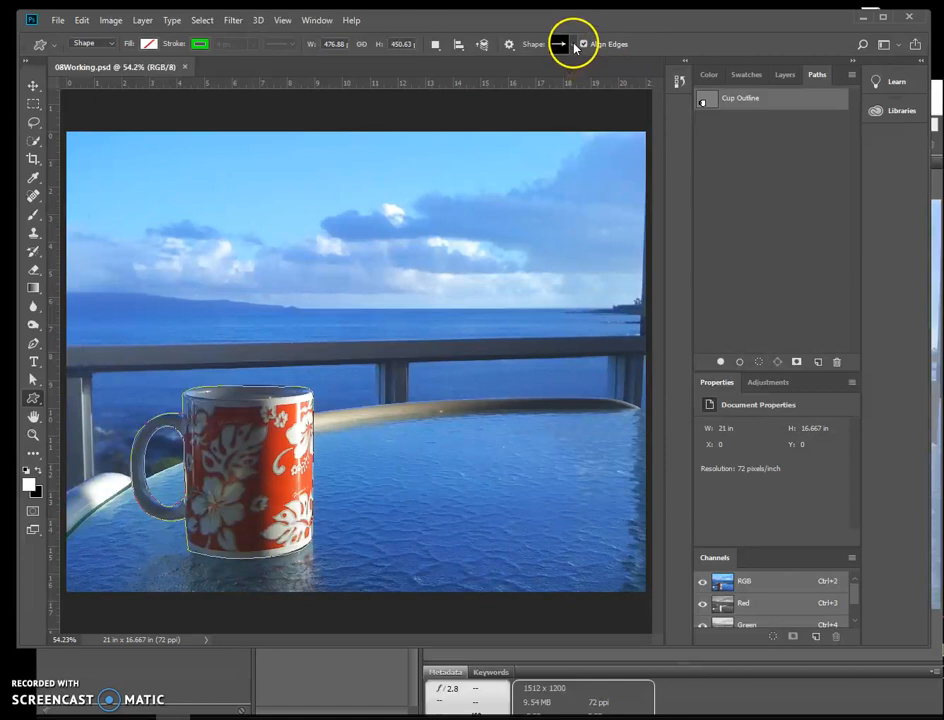
left_click(570, 43)
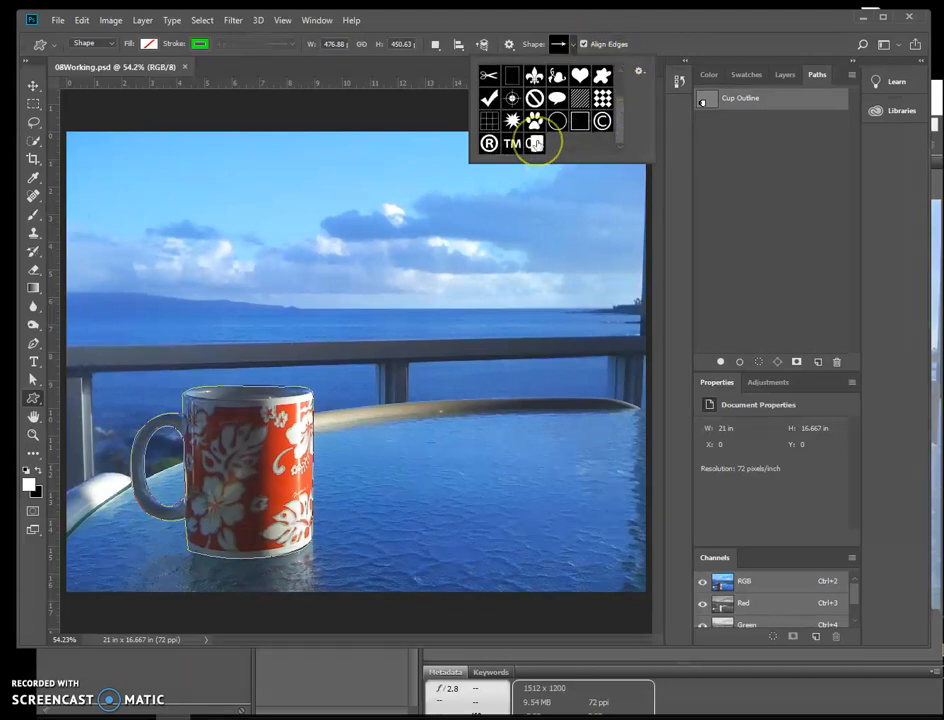
mouse_move(535, 143)
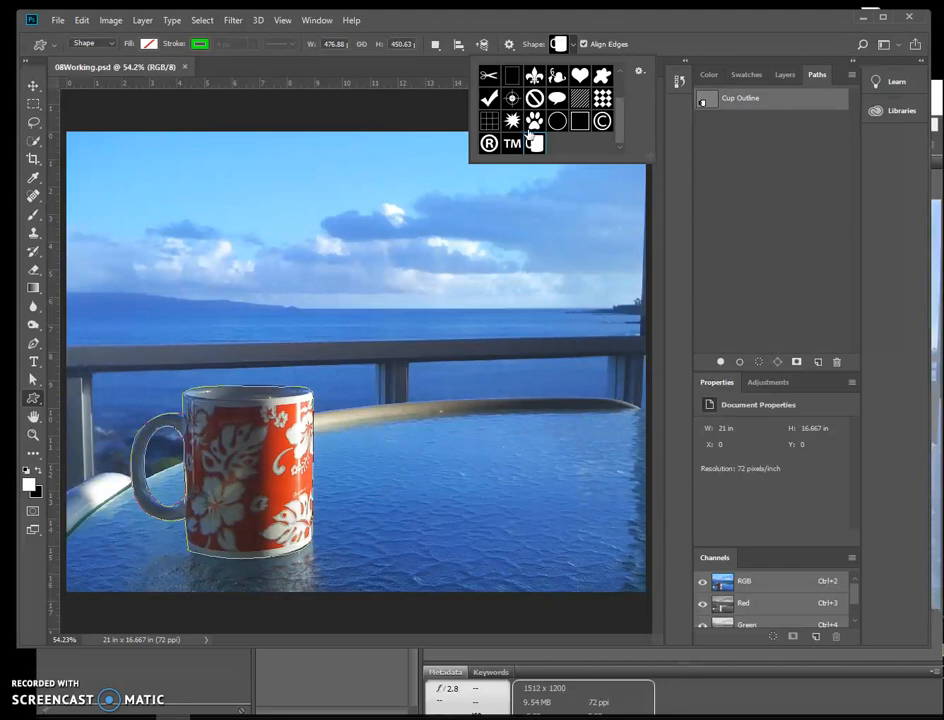
mouse_move(230, 68)
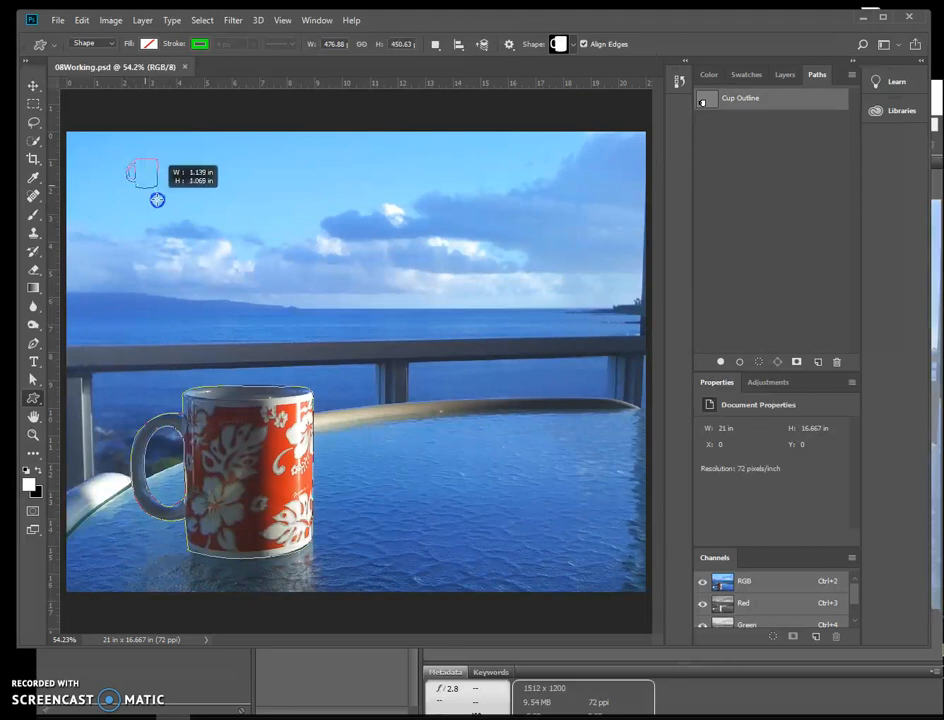
Step: Draw a small cup shape in the upper-left sky and rename its layer 'Coffee Cup'
left_click_drag(130, 160, 170, 200)
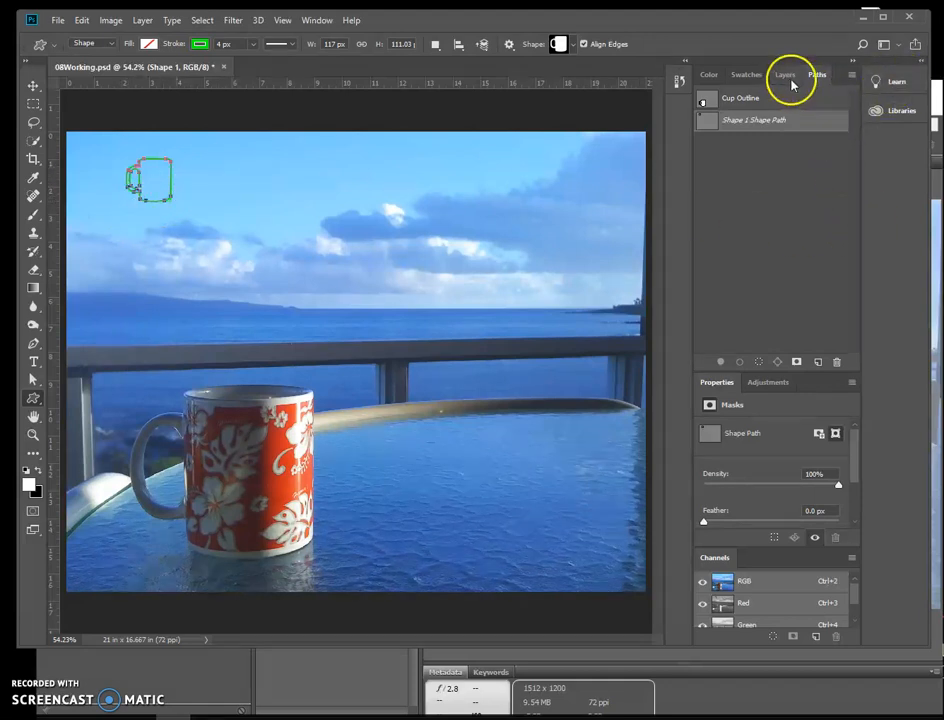
left_click(780, 74)
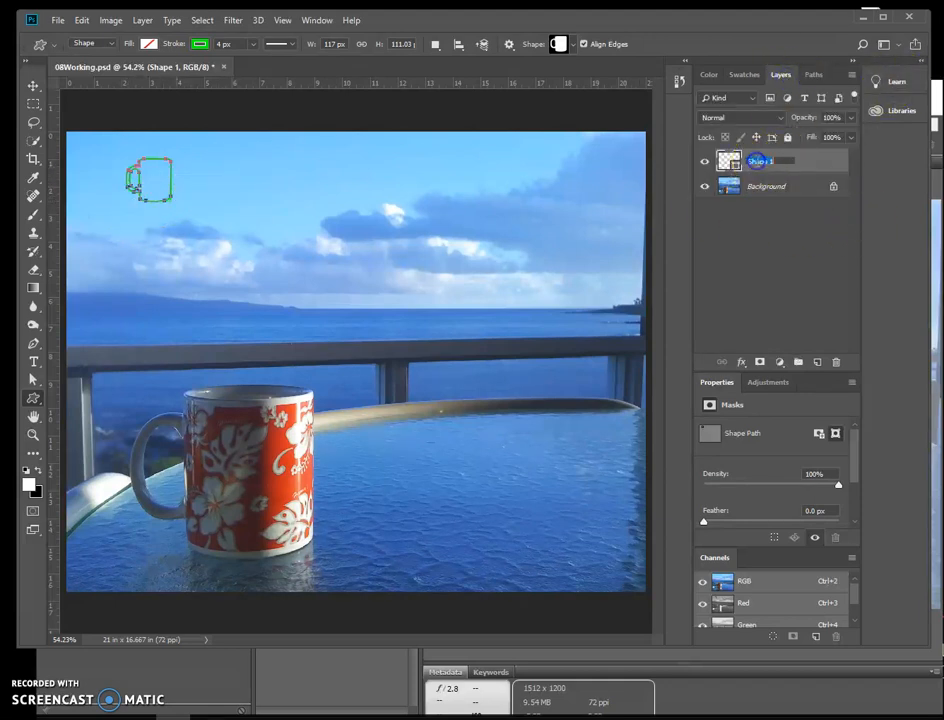
double_click(767, 160)
type("Coffee Cup")
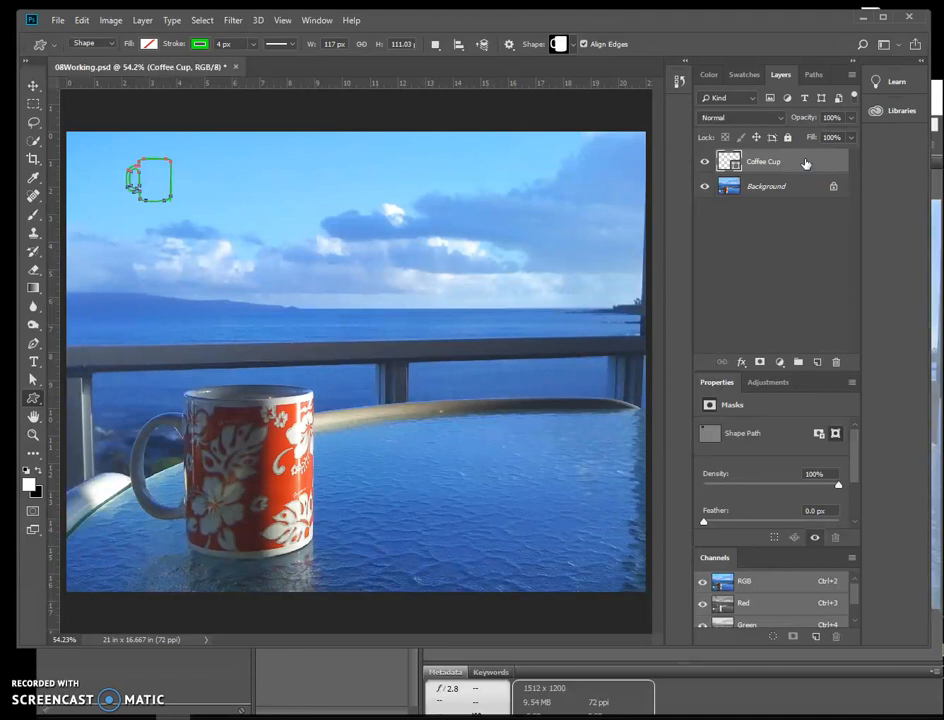
mouse_move(140, 432)
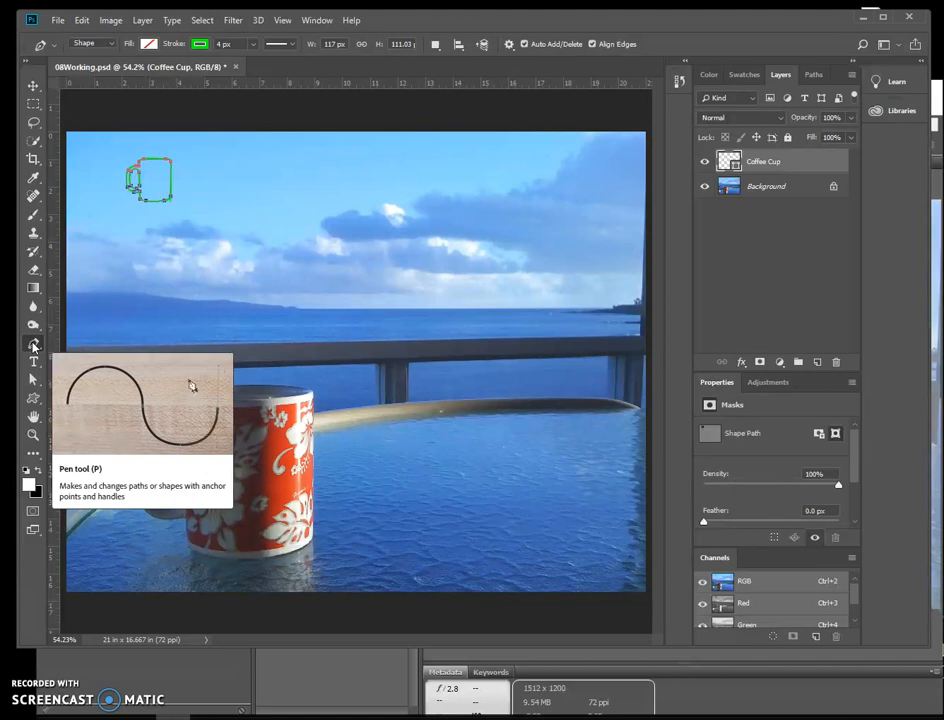
mouse_move(179, 403)
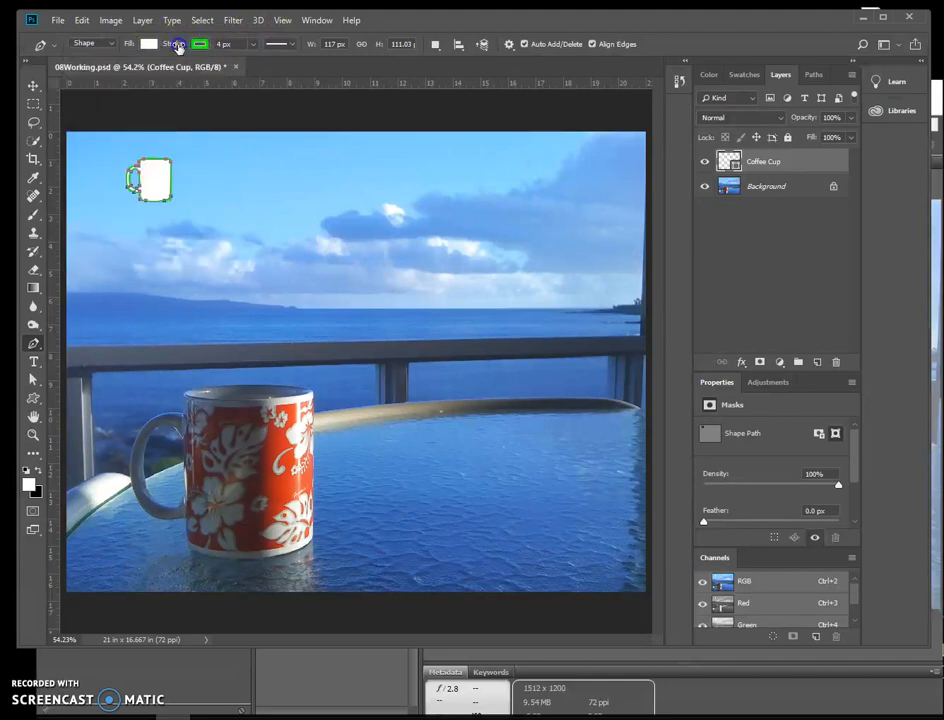
Step: Give the cup shape a black fill and no stroke
left_click(149, 43)
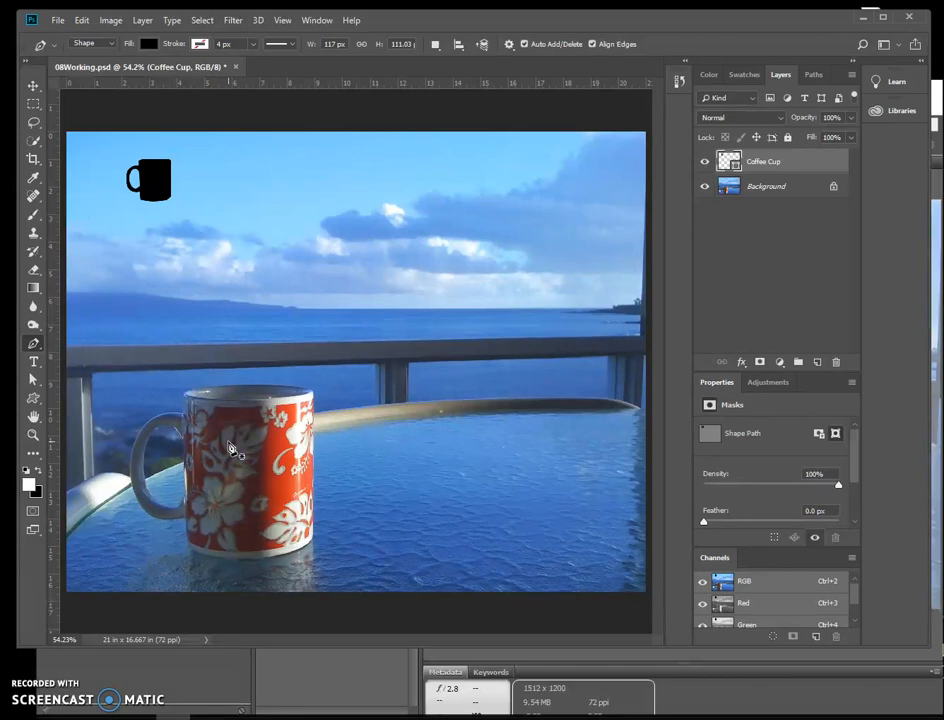
mouse_move(95, 440)
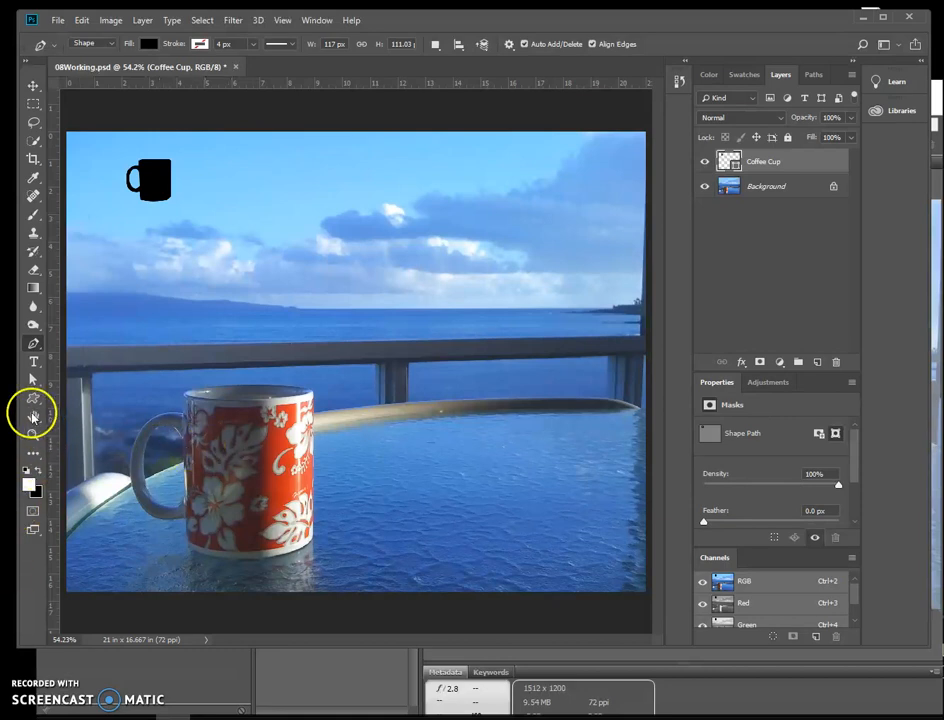
mouse_move(33, 418)
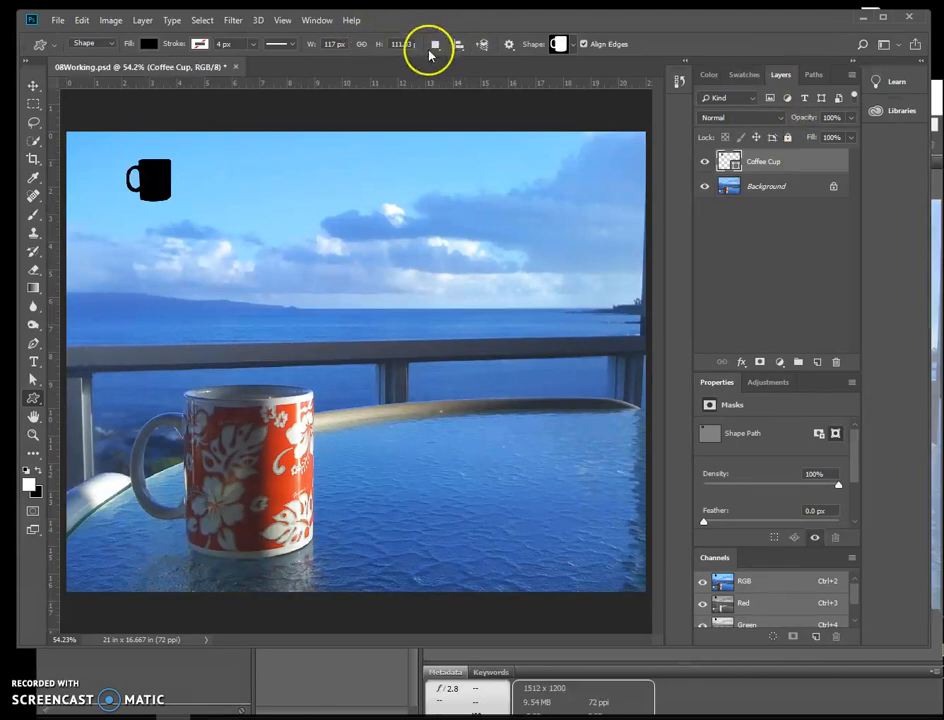
Step: Reselect the Custom Shape Tool, check Path Operations and select Coffee Cup Shape Path
left_click(434, 43)
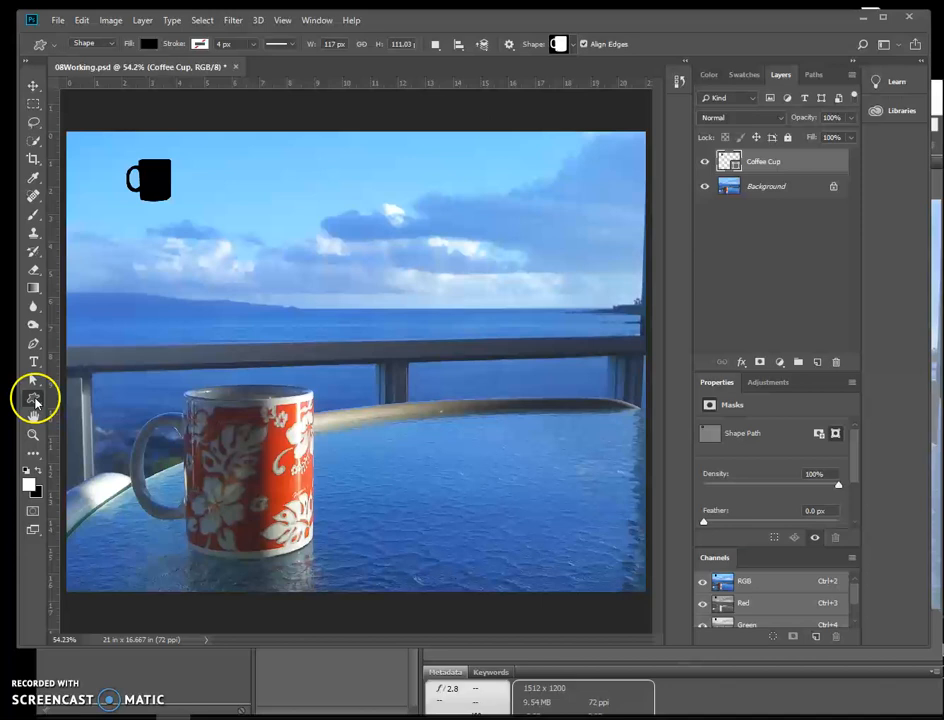
left_click(33, 398)
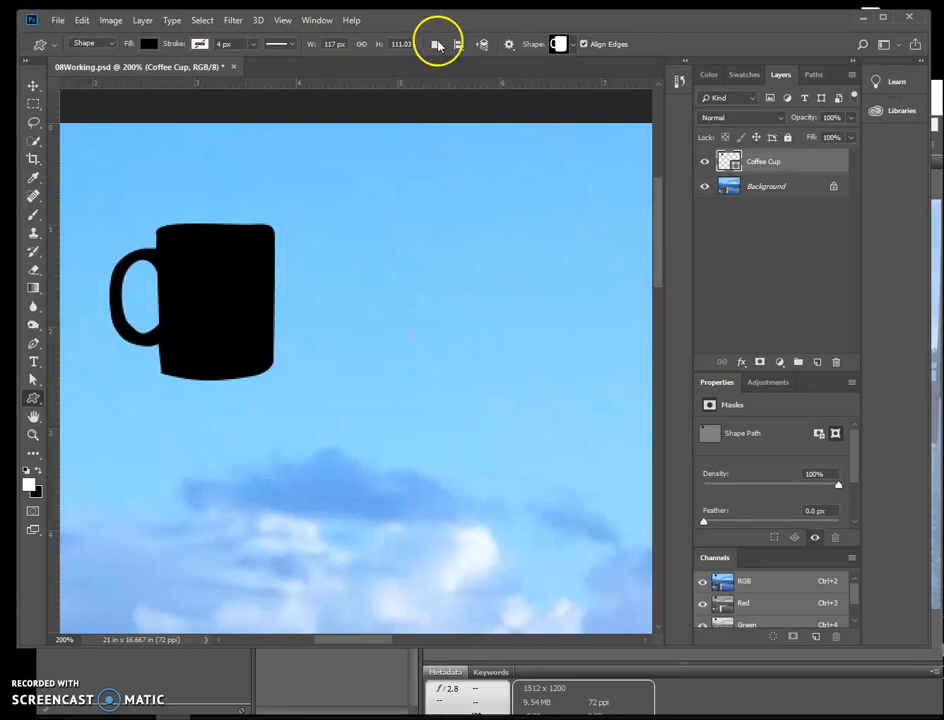
left_click(437, 43)
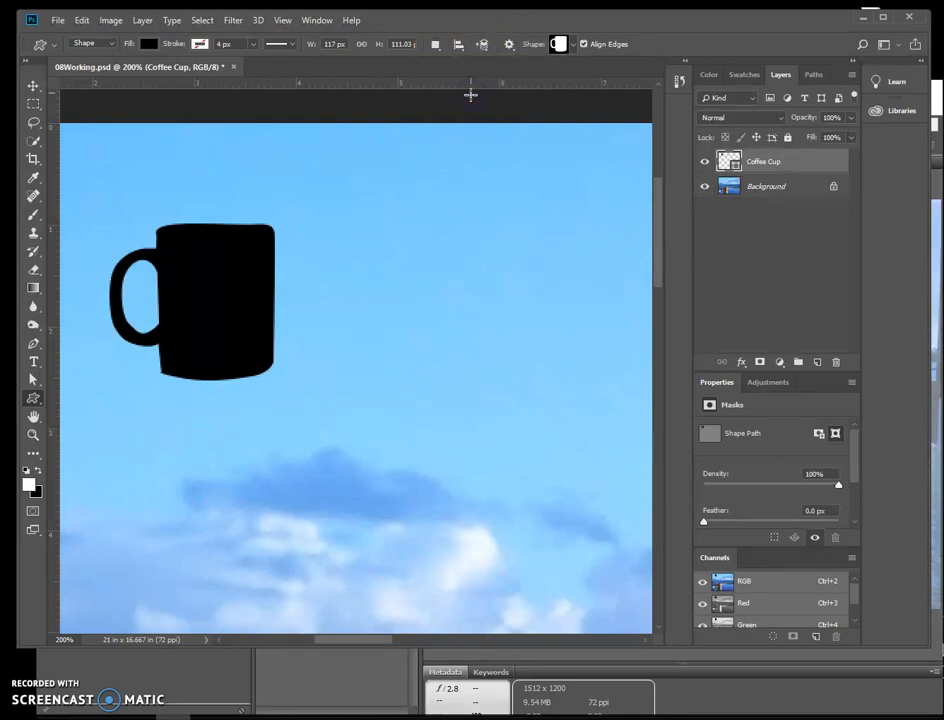
left_click(816, 74)
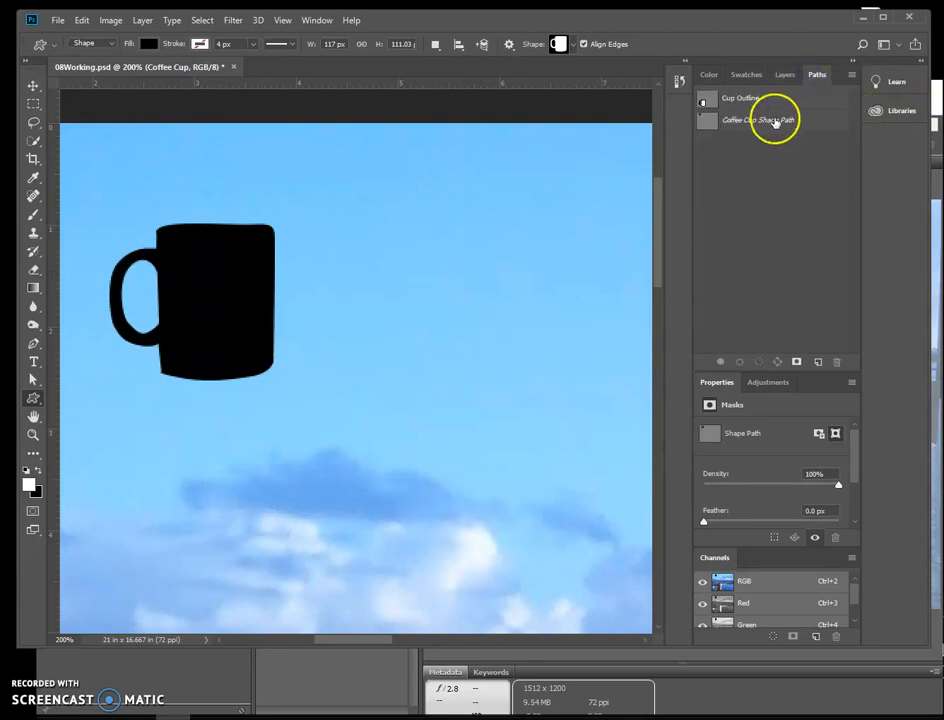
left_click(758, 119)
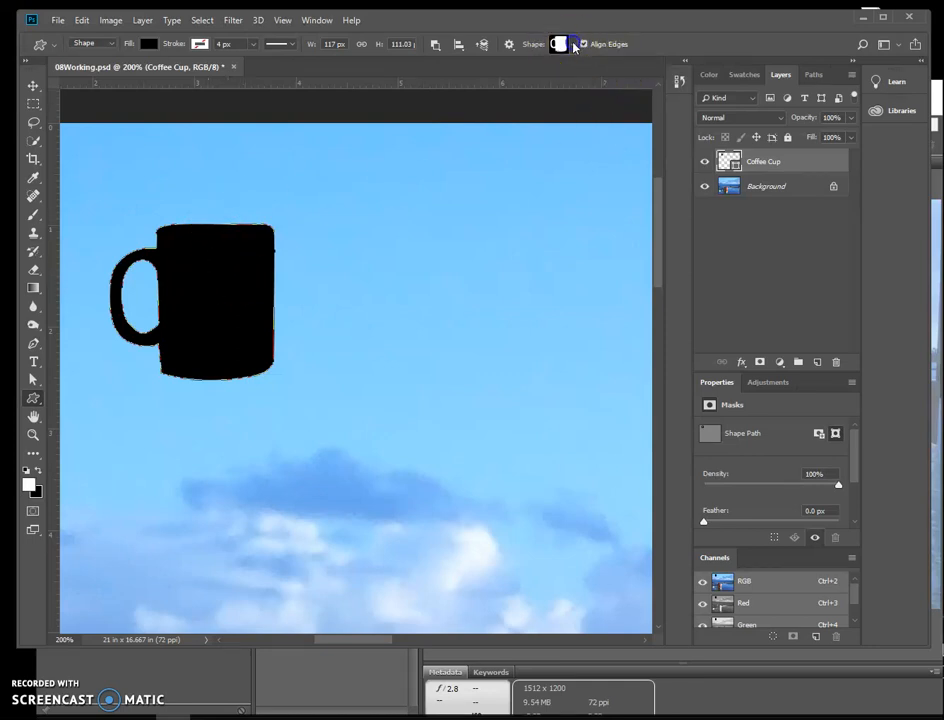
Step: Pick the lightning bolt custom shape and draw it across the cup body
left_click(568, 43)
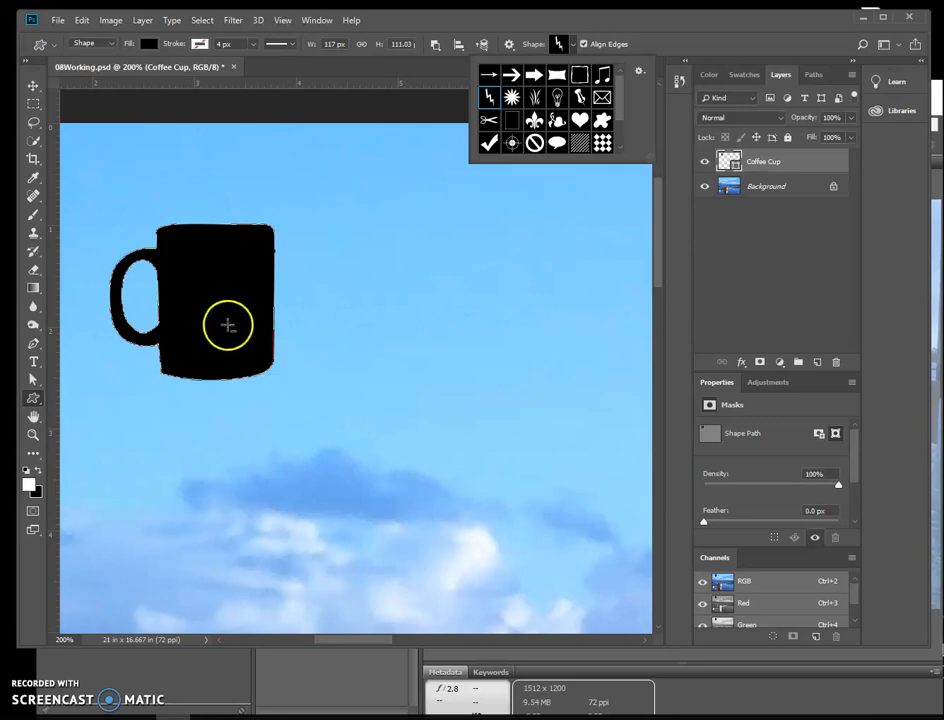
mouse_move(178, 256)
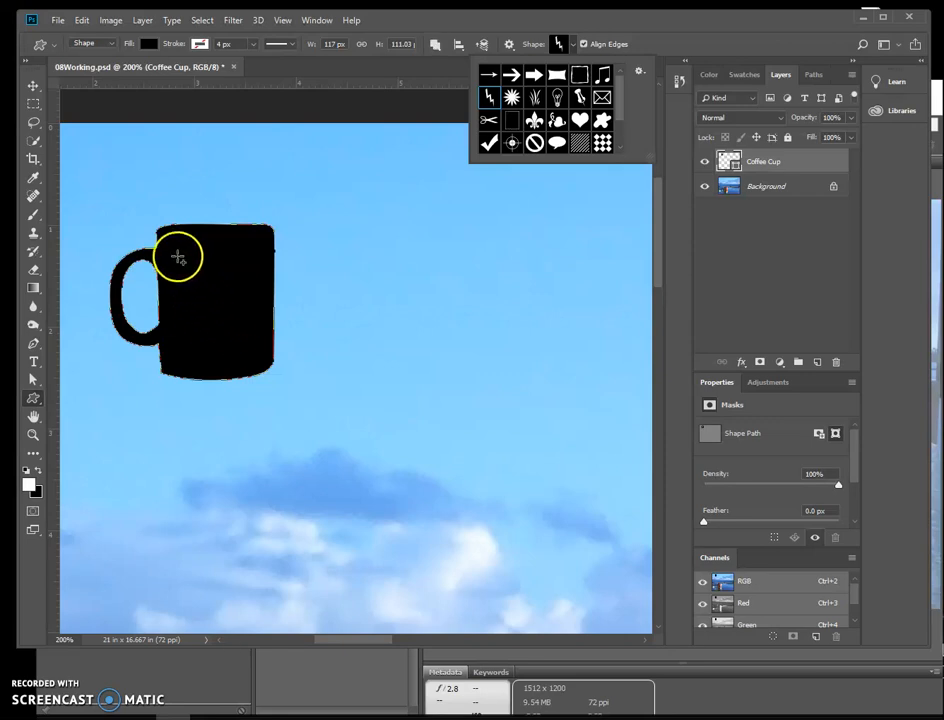
left_click_drag(175, 255, 252, 368)
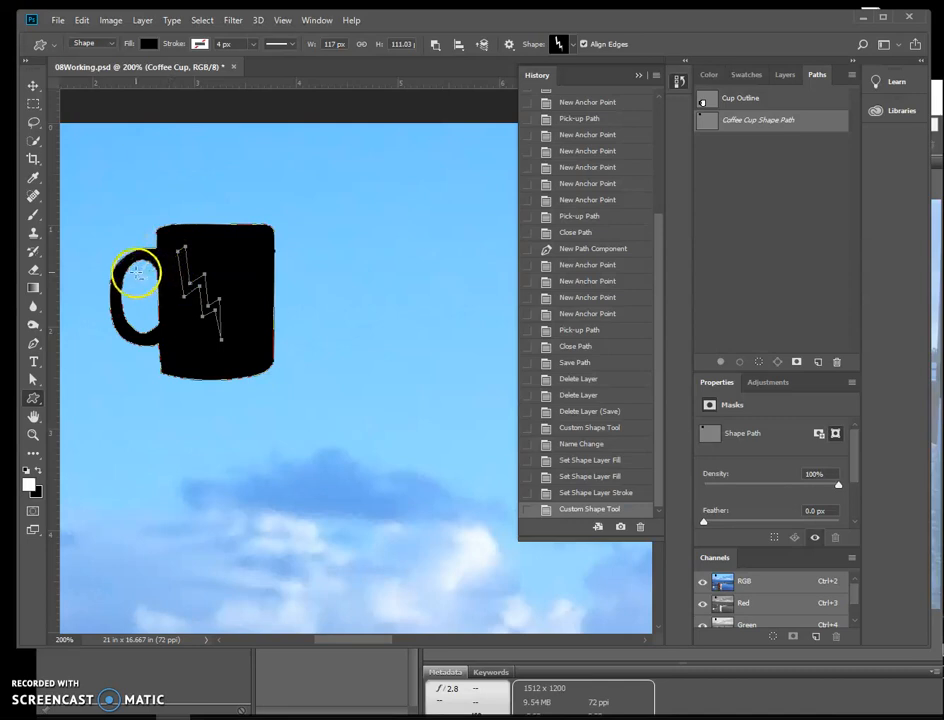
mouse_move(290, 368)
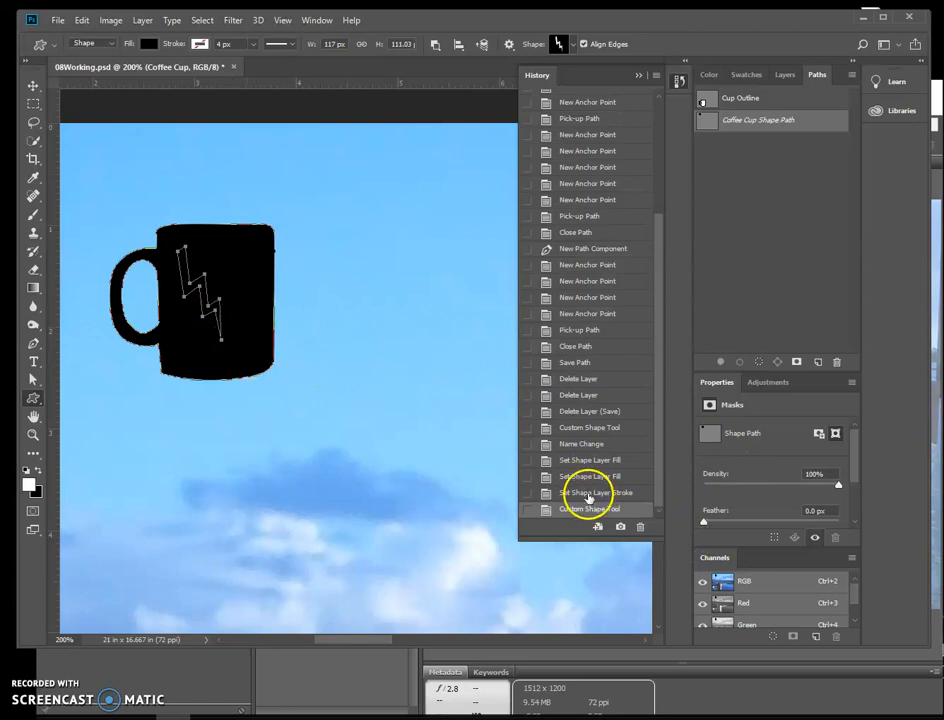
Step: Undo the lightning bolt, select Coffee Cup Shape Path and open Path Operations for Subtract
left_click(596, 492)
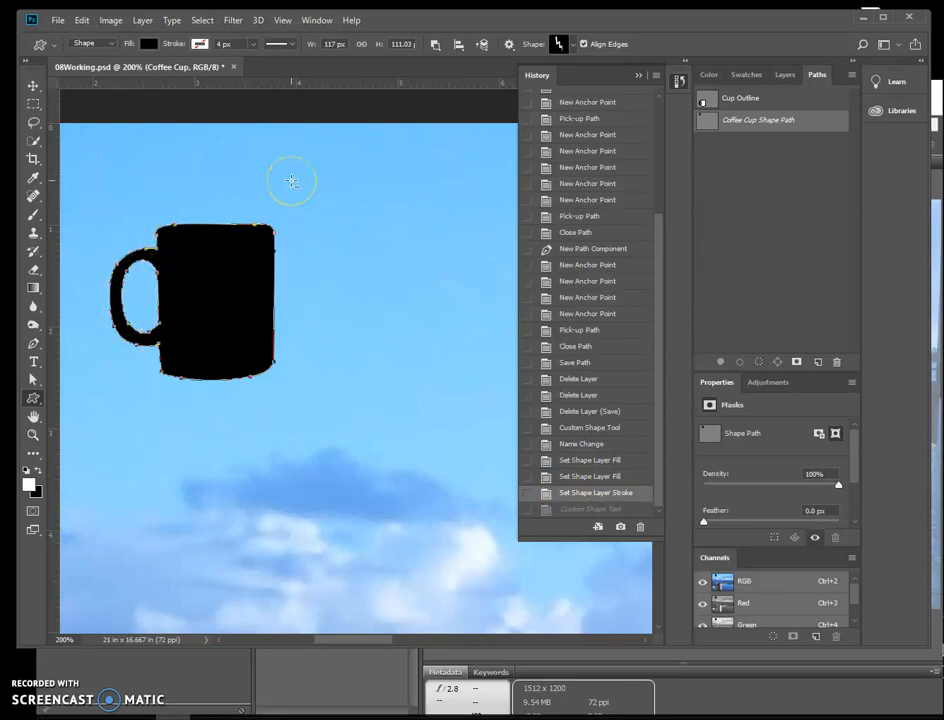
left_click(784, 74)
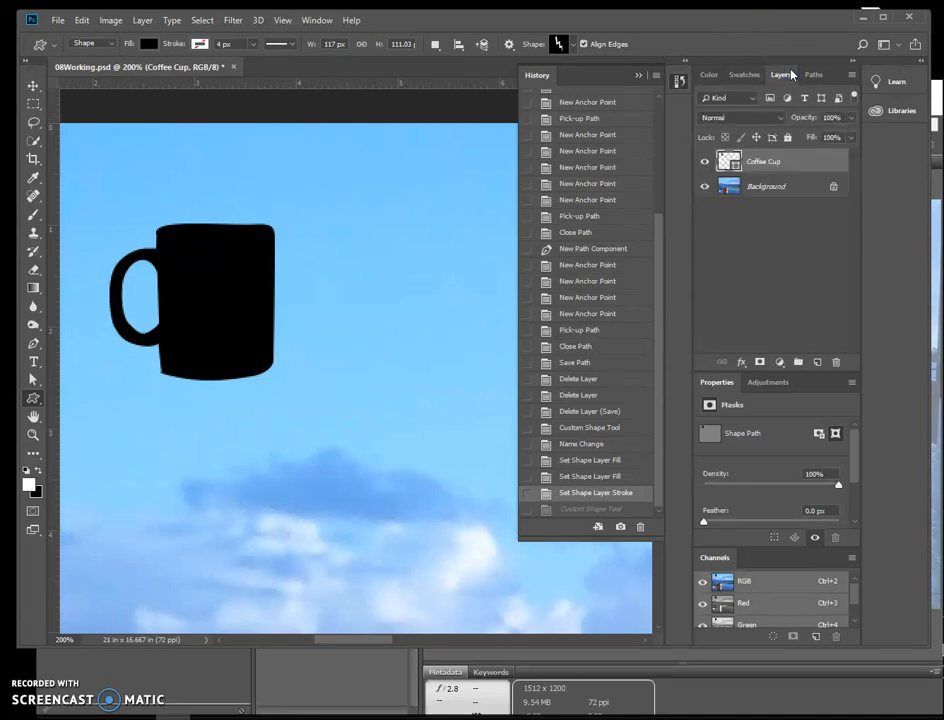
left_click(813, 74)
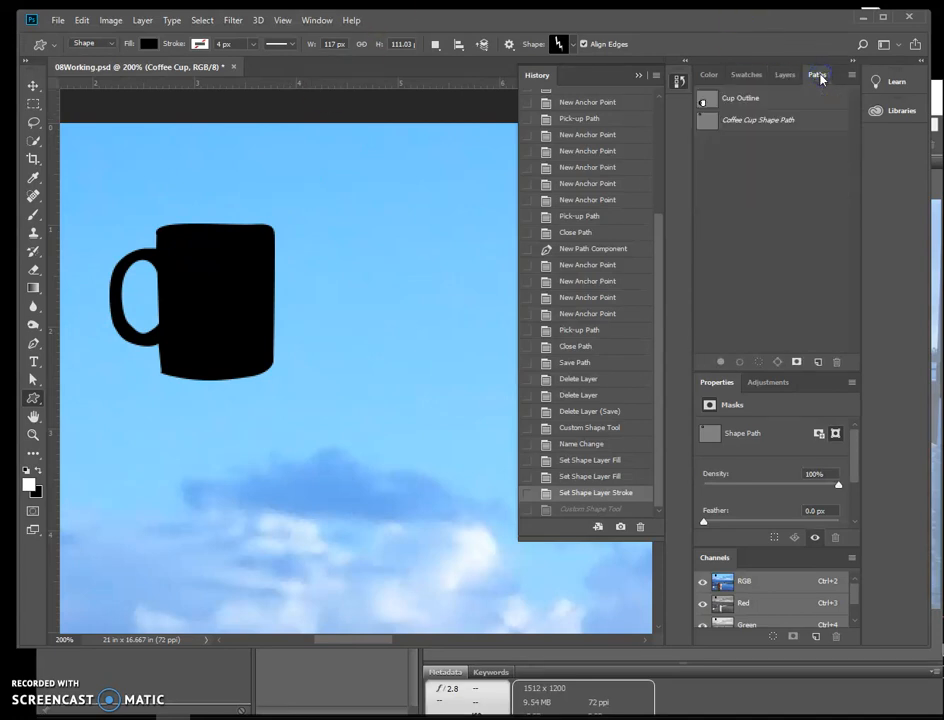
left_click(758, 119)
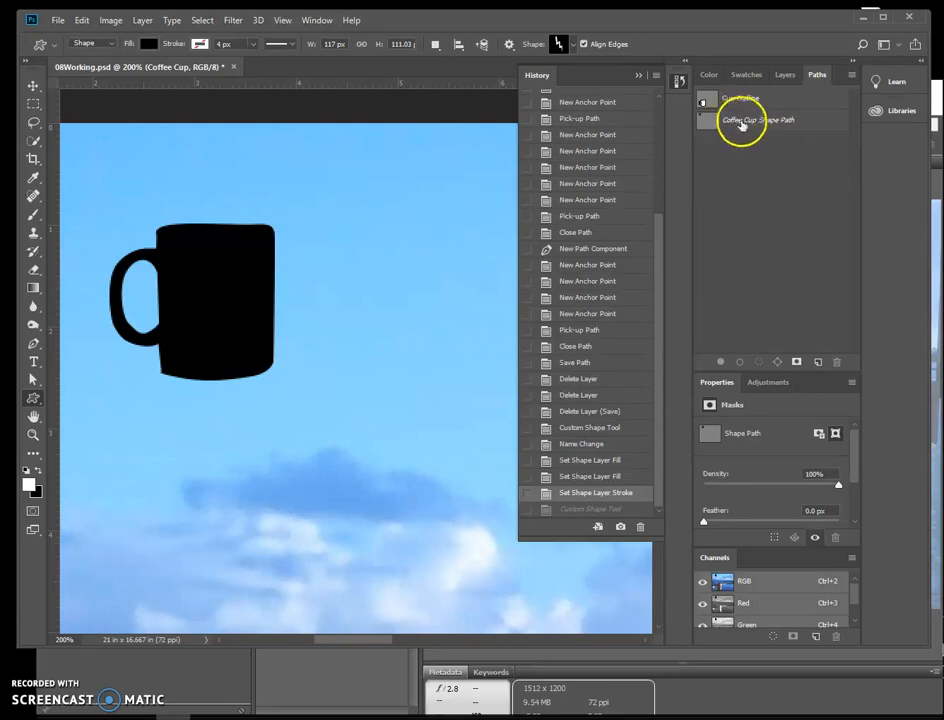
left_click(757, 119)
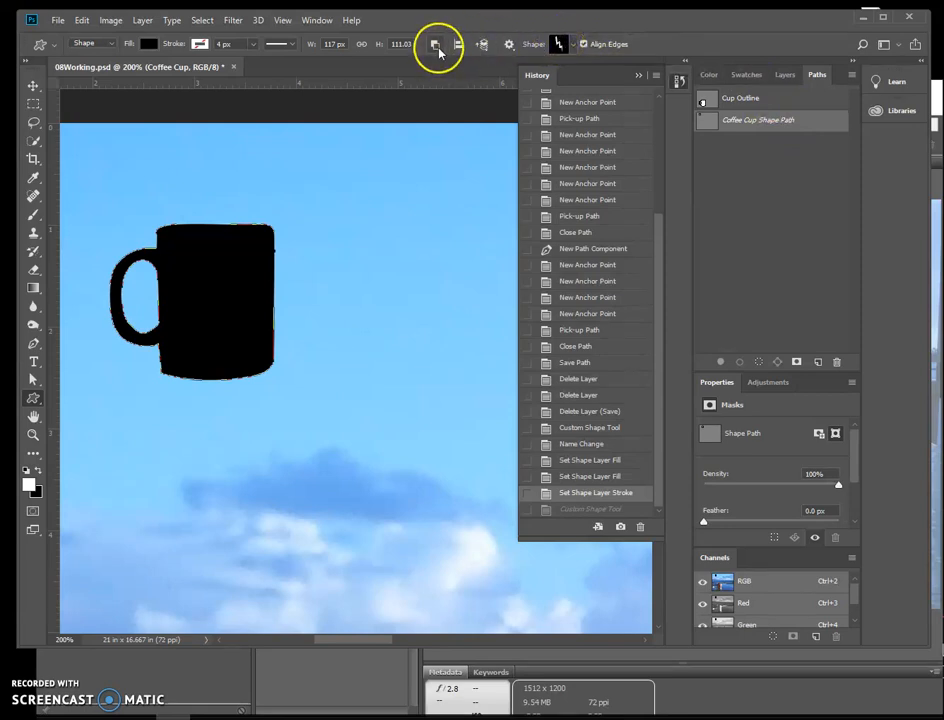
left_click(435, 43)
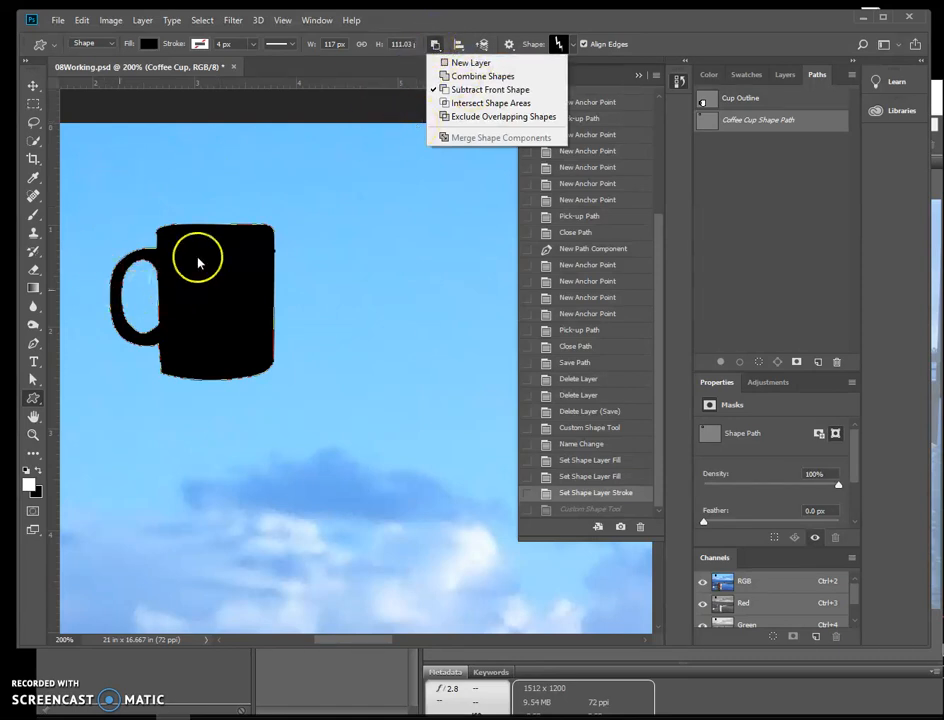
mouse_move(490, 117)
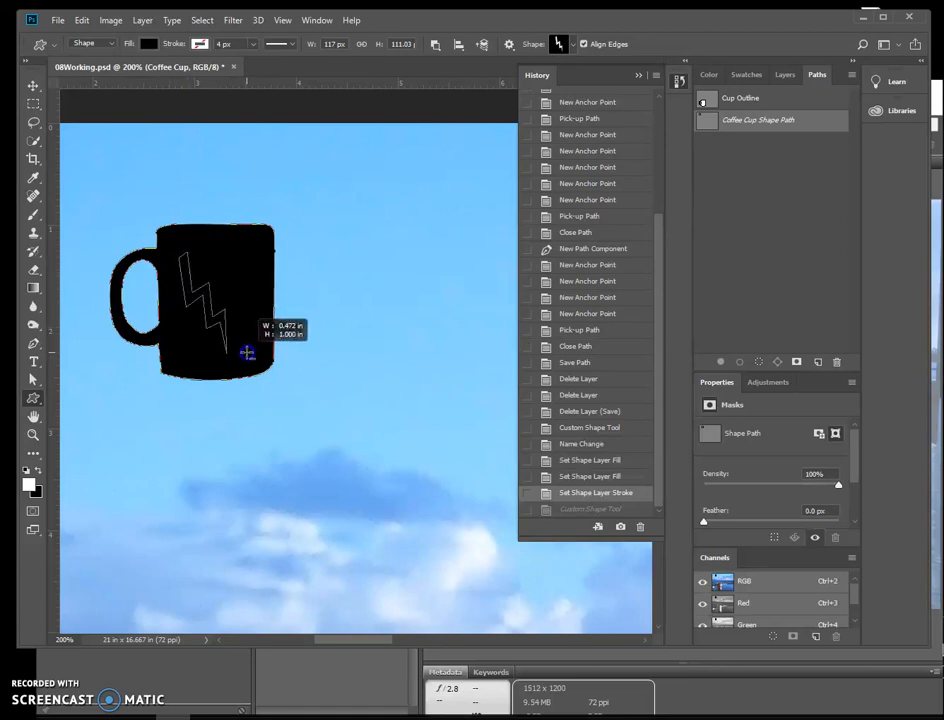
Step: Drag a lightning bolt across the cup body, subtracting it so the sky shows through
left_click_drag(248, 352, 252, 362)
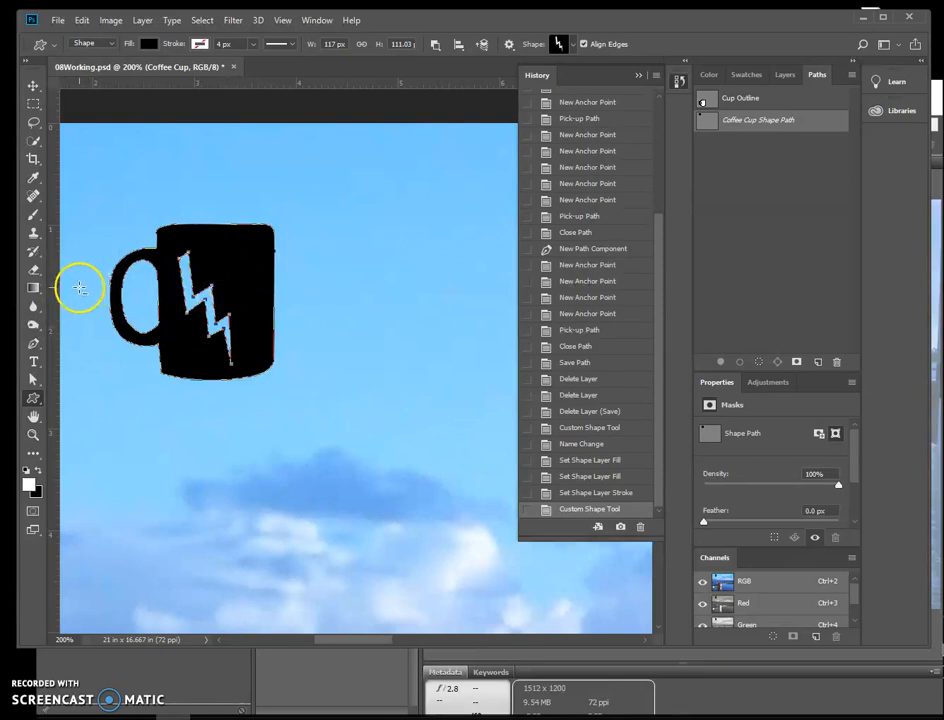
mouse_move(45, 288)
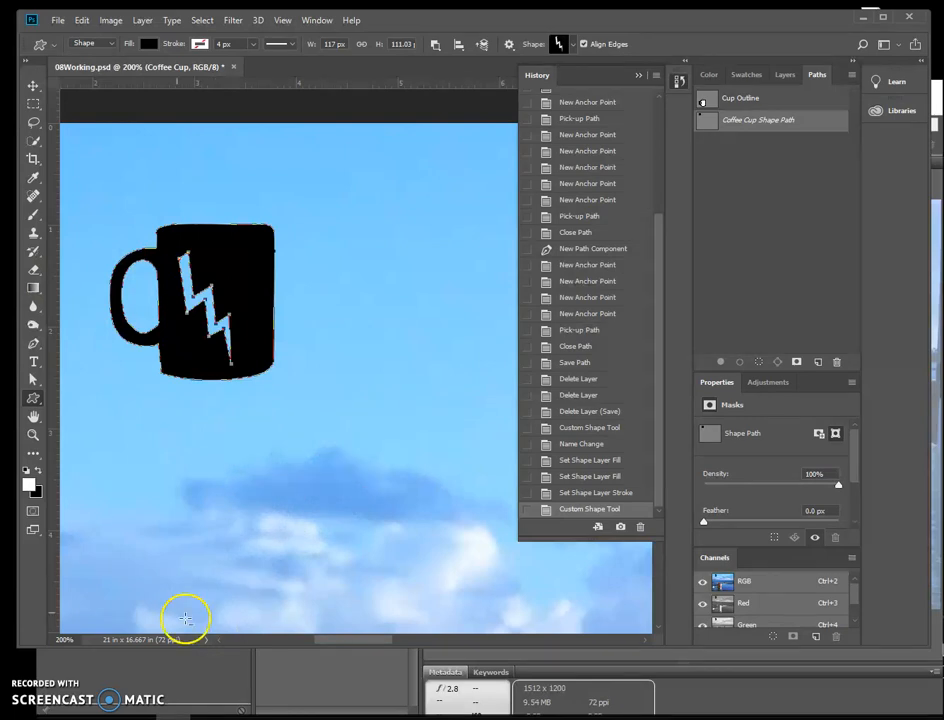
Step: Switch to the Move tool, show the Layers panel and start File > Place Linked
left_click(33, 86)
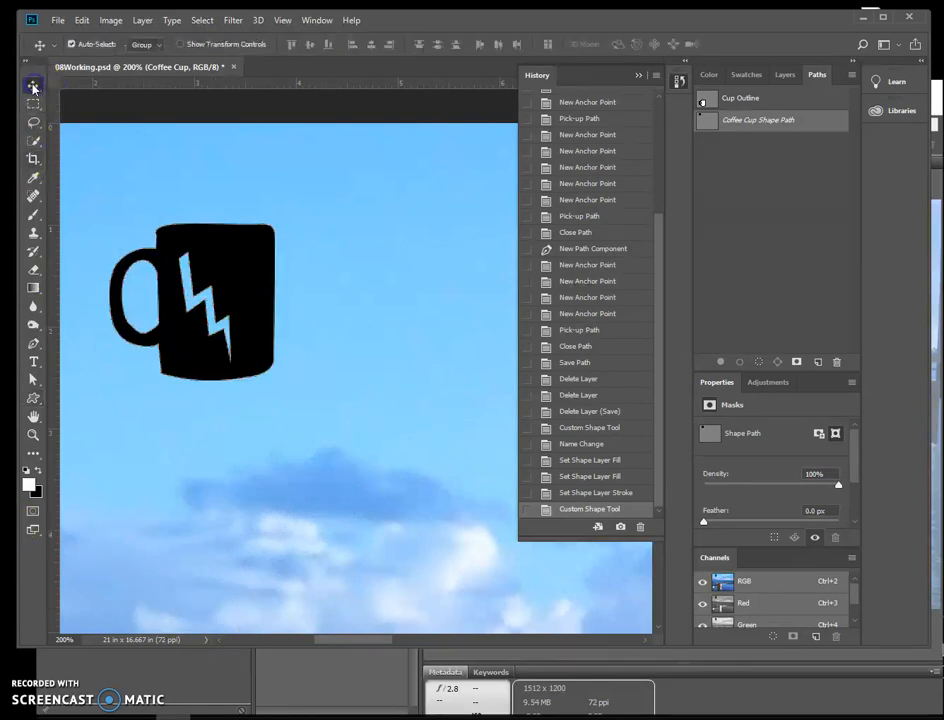
mouse_move(33, 87)
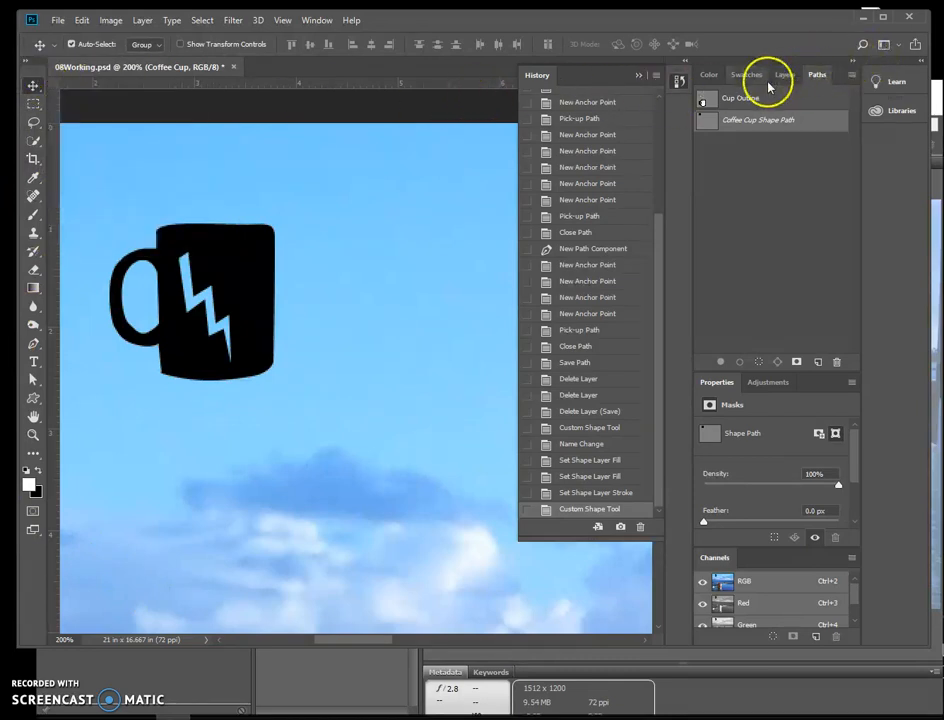
left_click(781, 74)
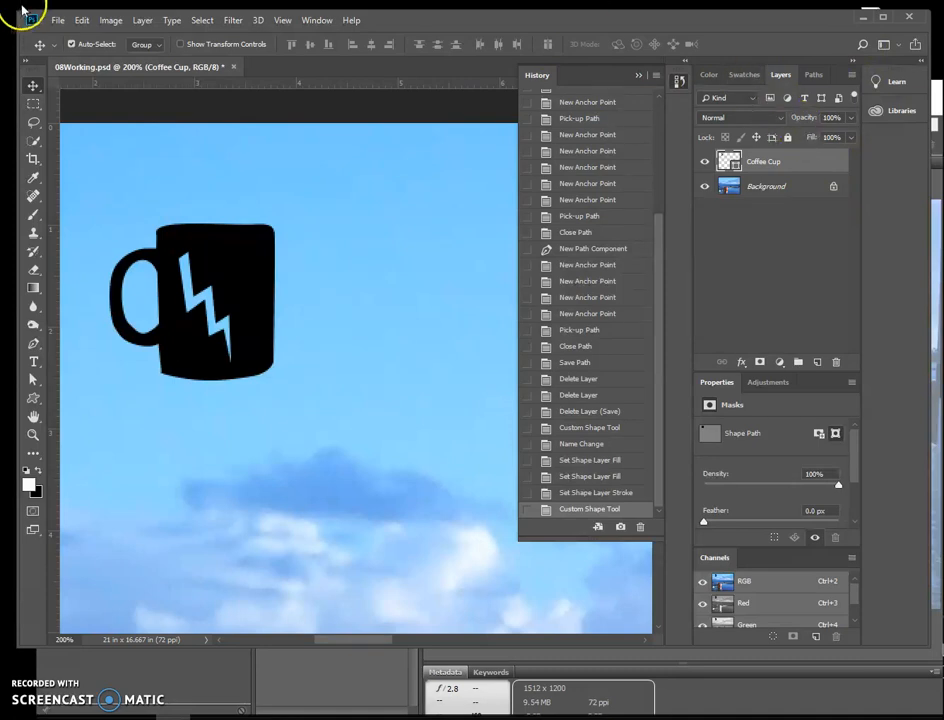
mouse_move(281, 70)
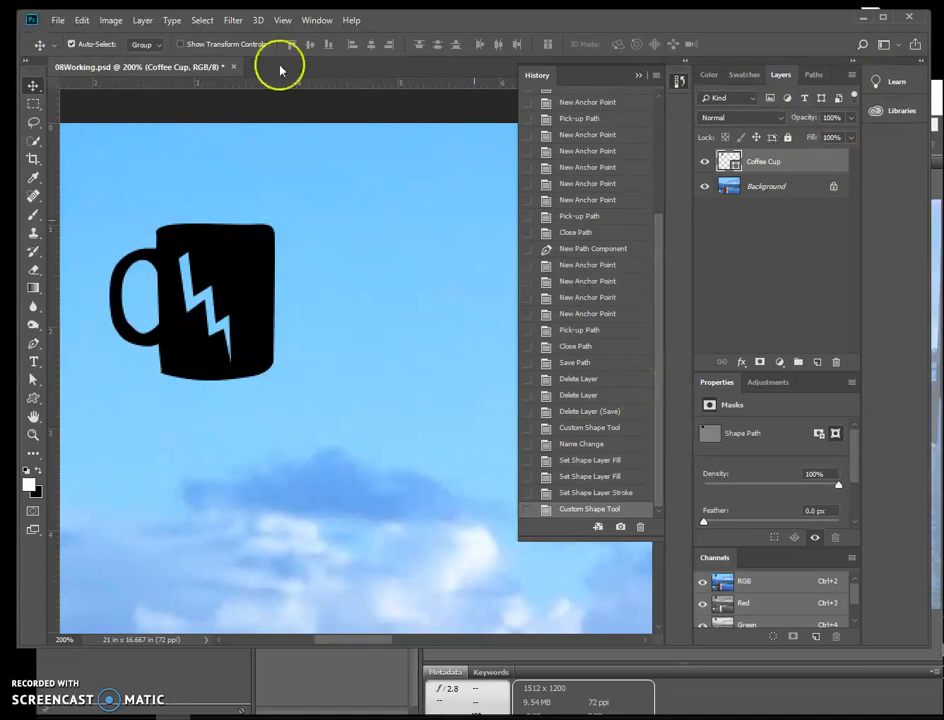
left_click(58, 19)
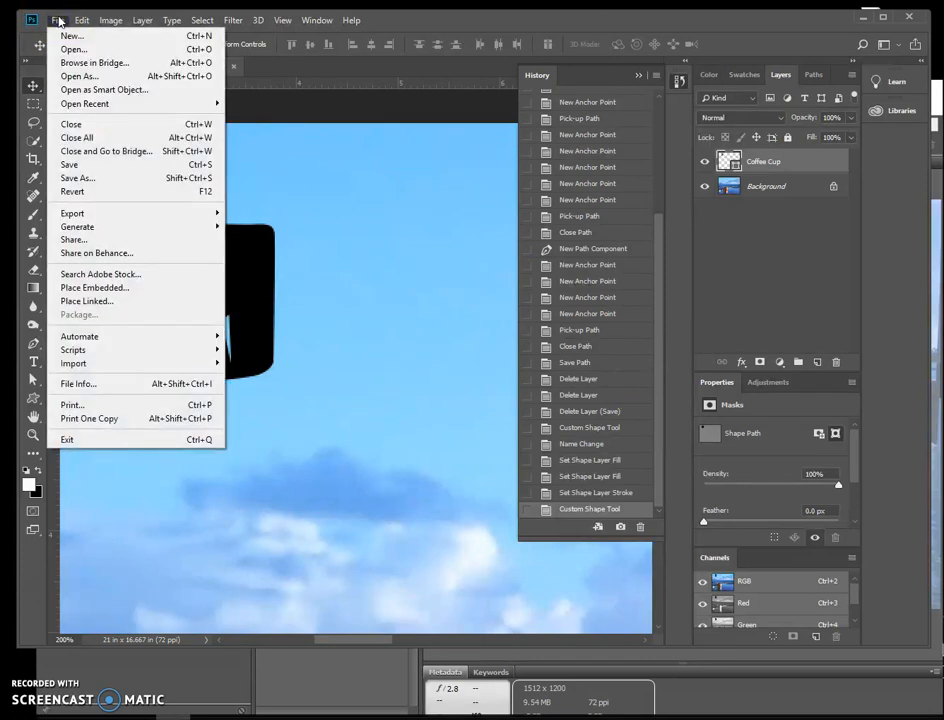
left_click(87, 301)
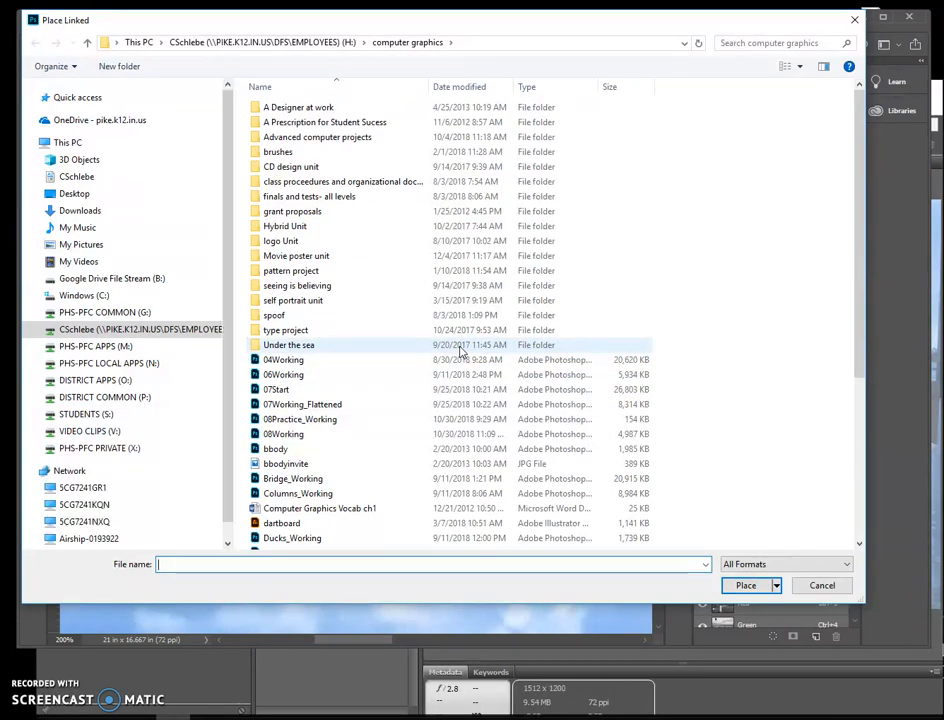
mouse_move(458, 350)
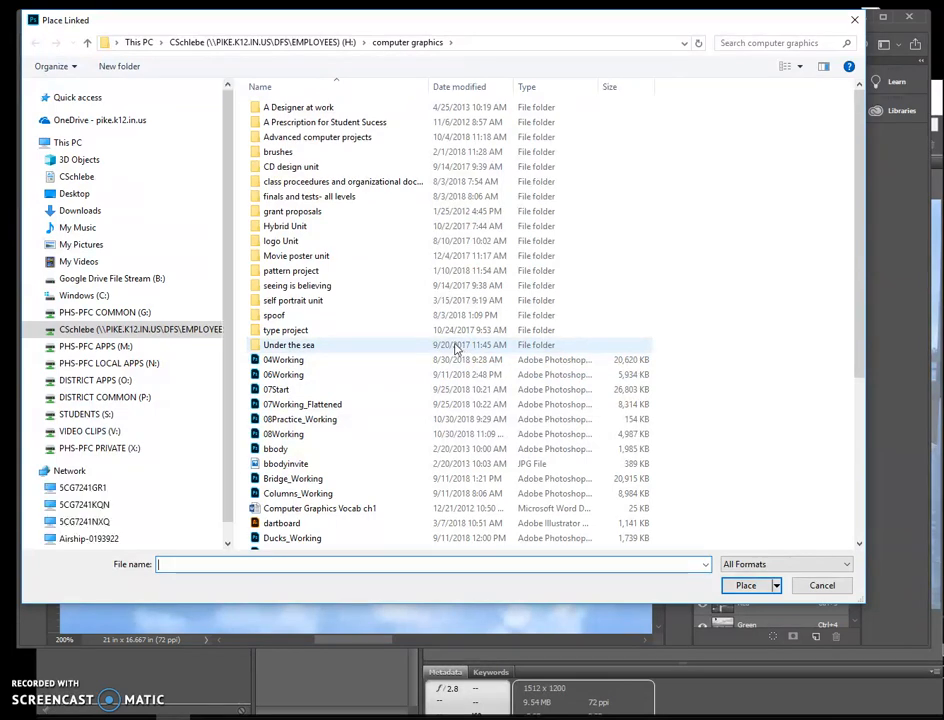
Step: Navigate G: > STUDENTS > Art > tutorial files > Lesson Files > Lesson08 and place Logotype
left_click(104, 312)
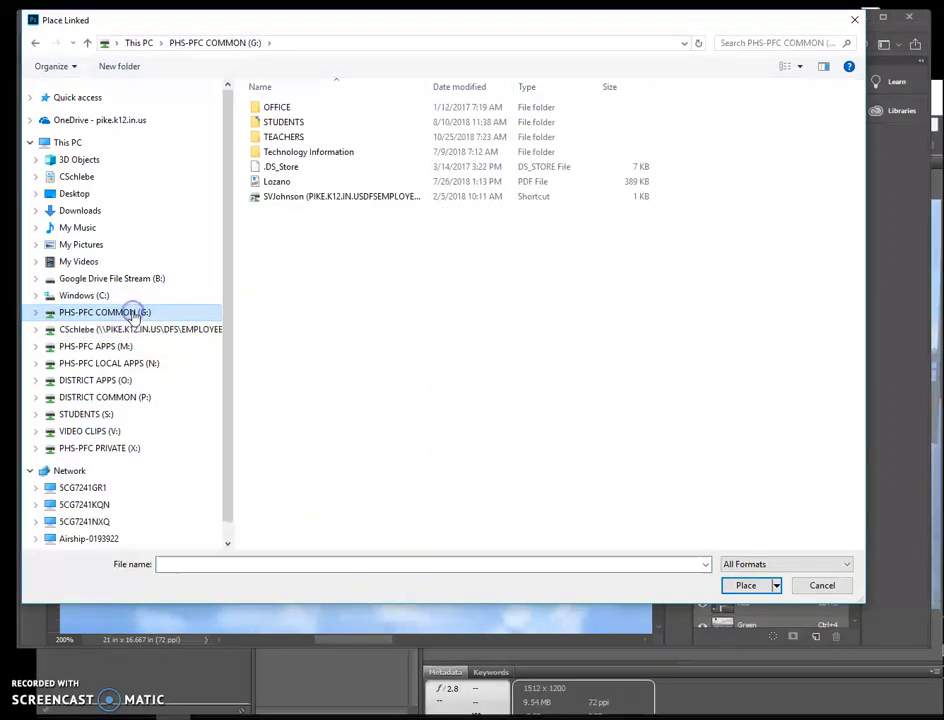
double_click(283, 121)
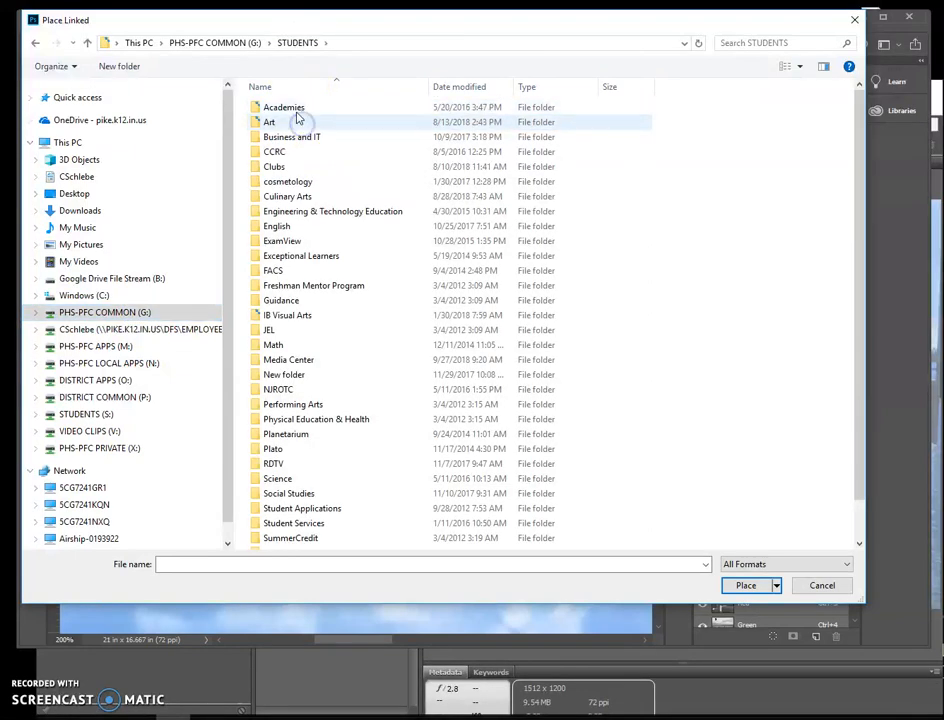
double_click(269, 121)
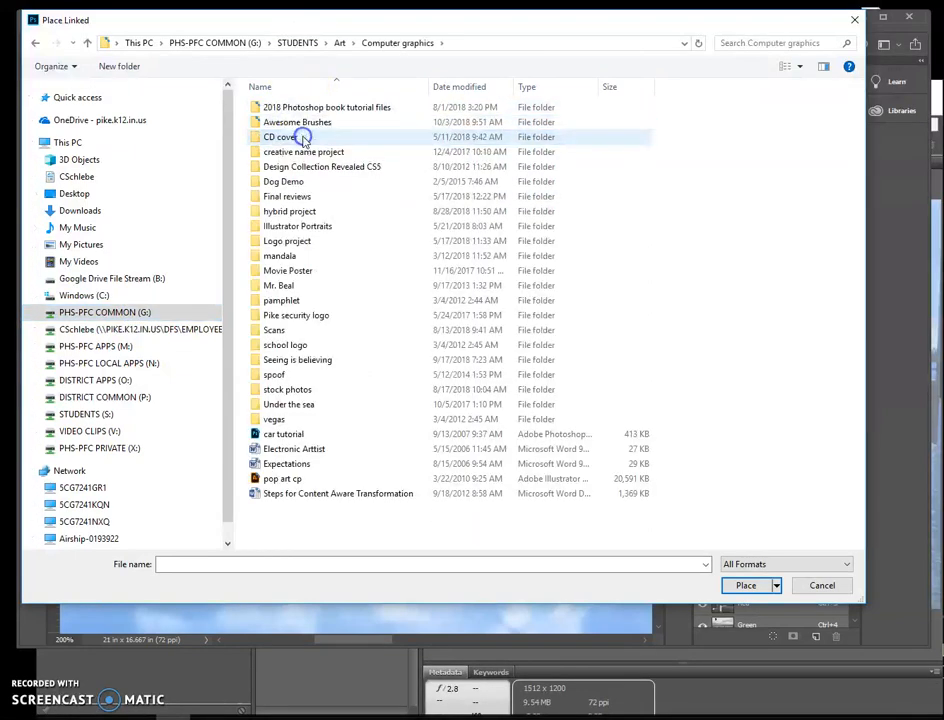
left_click(326, 107)
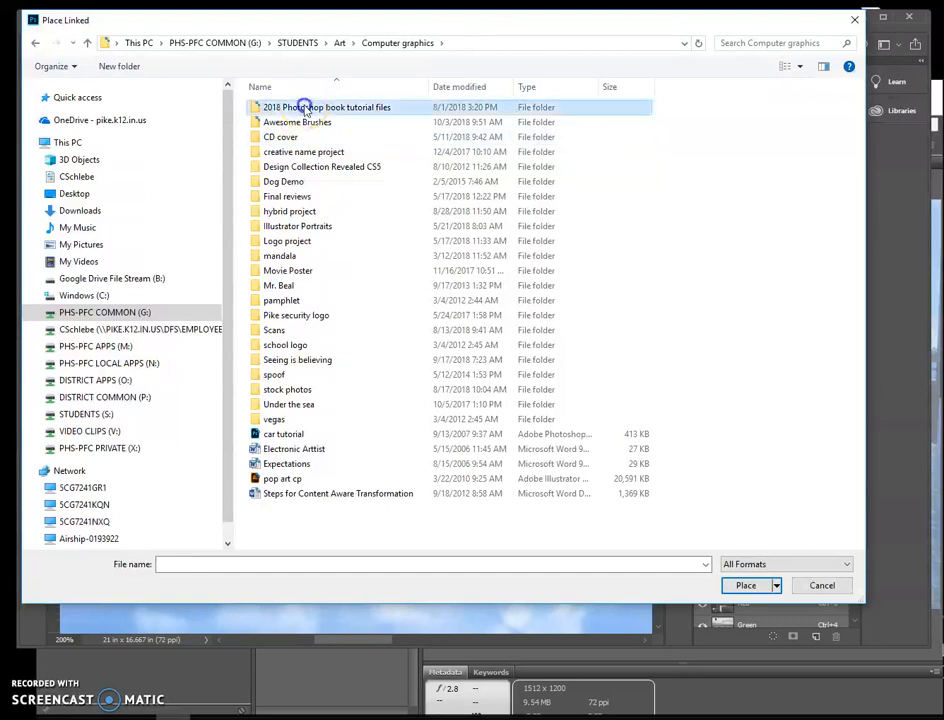
double_click(327, 107)
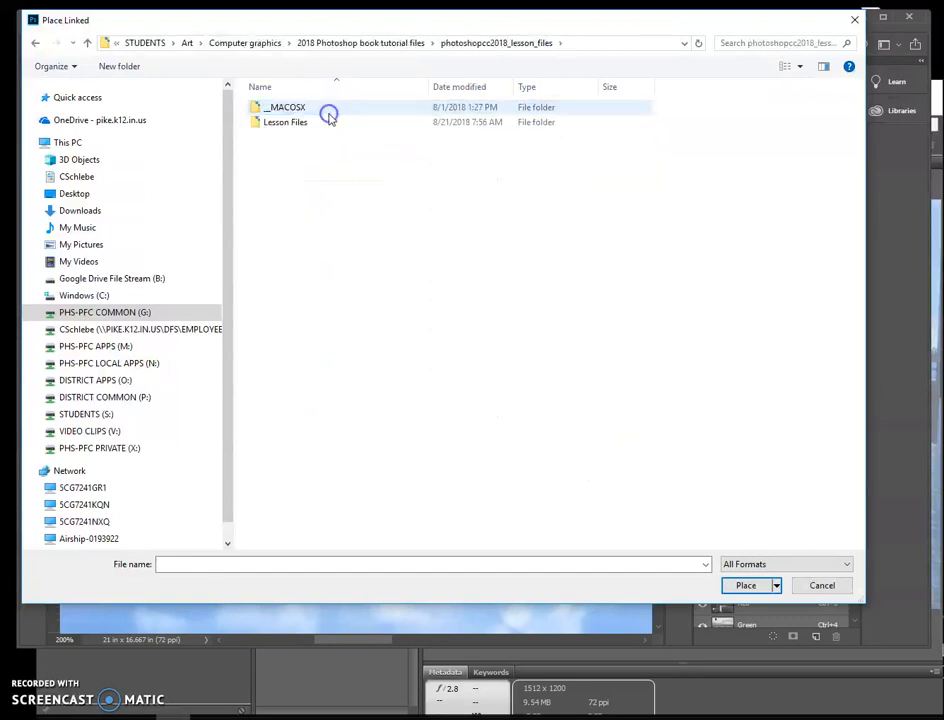
double_click(285, 121)
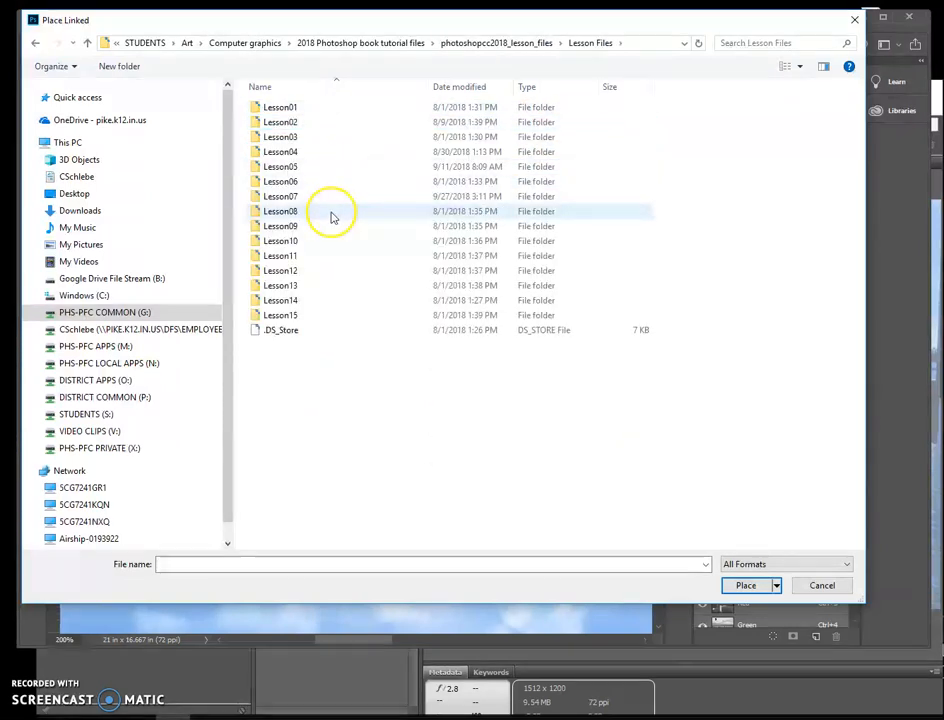
double_click(281, 211)
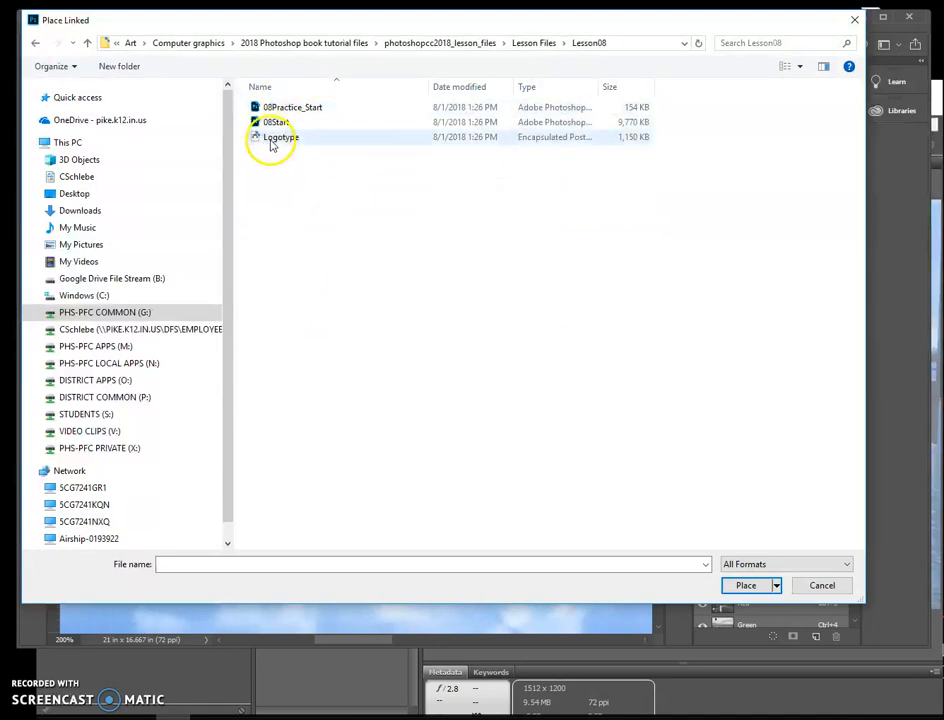
mouse_move(280, 137)
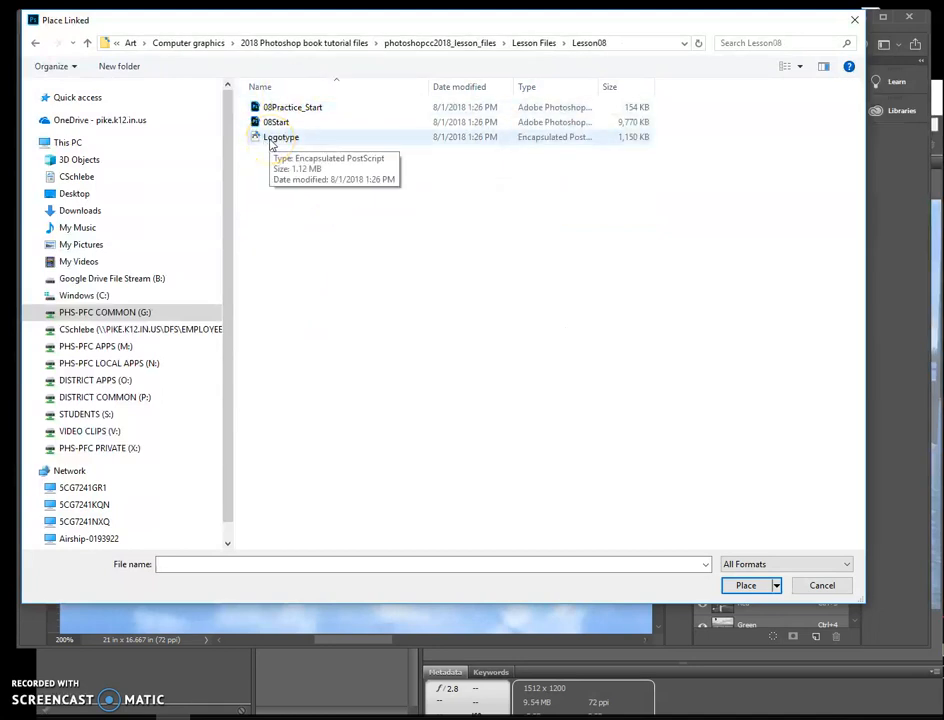
left_click(745, 585)
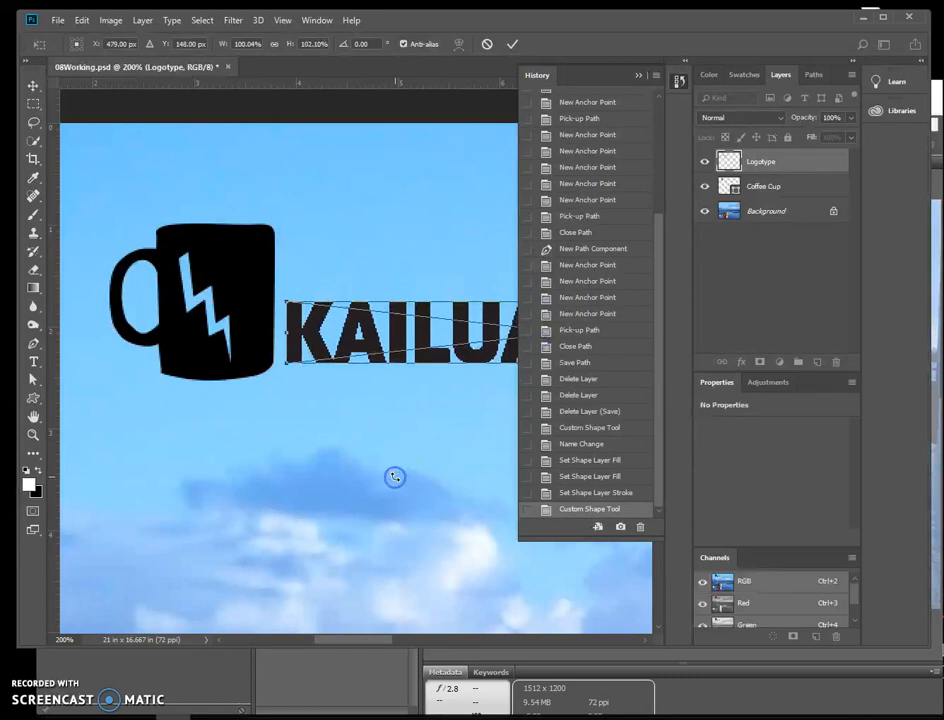
mouse_move(445, 325)
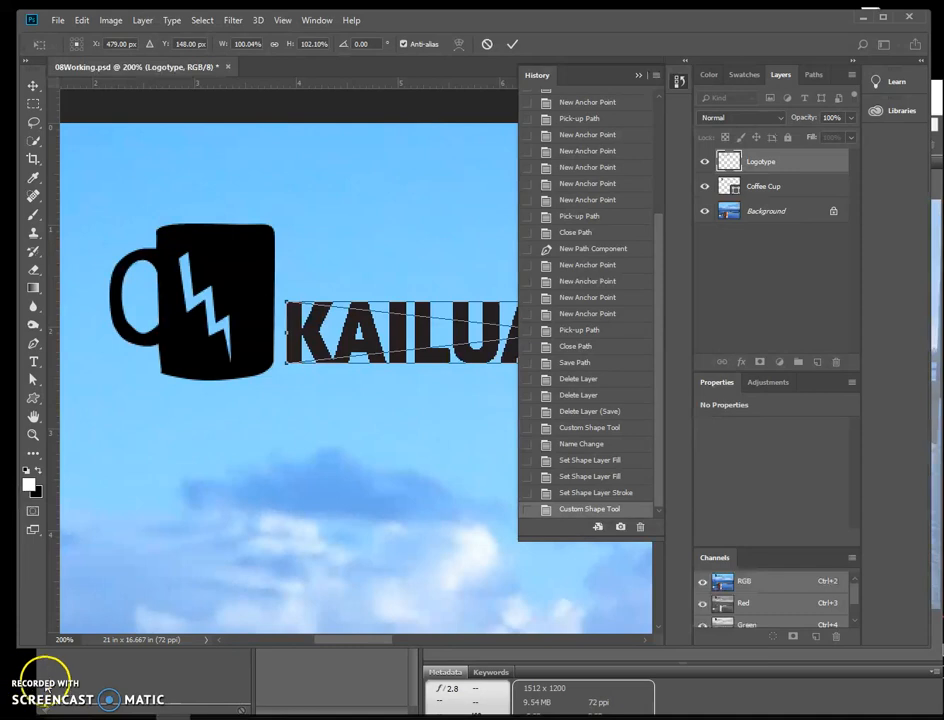
mouse_move(40, 675)
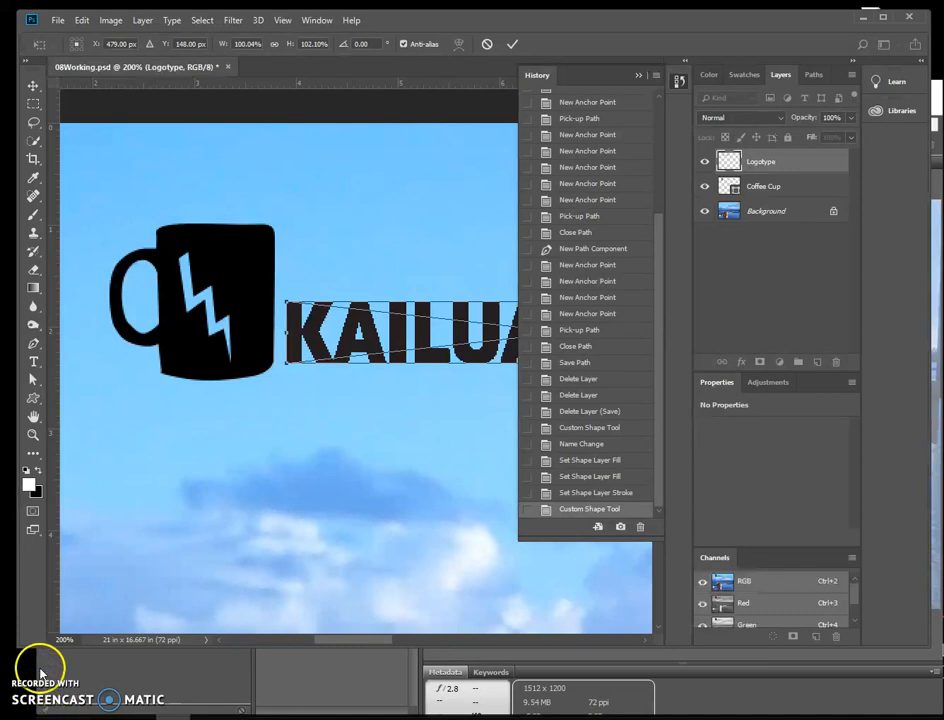